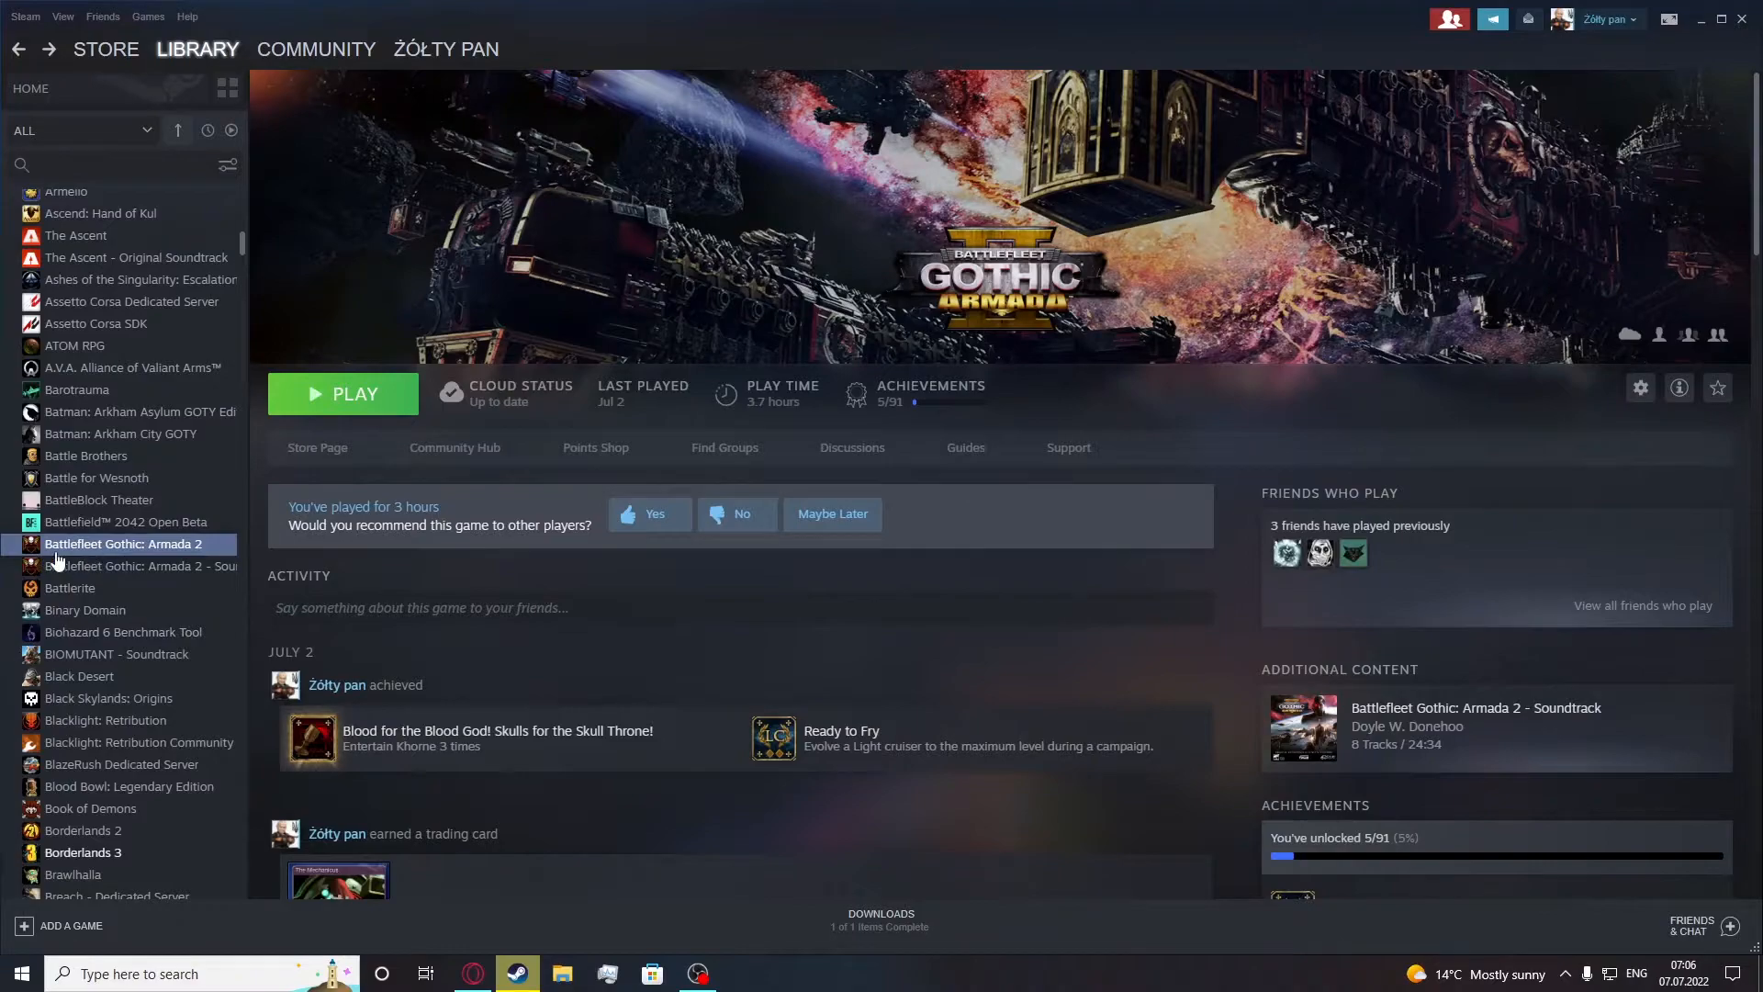
{"action": "mouse_move", "coordinate": [208, 562]}
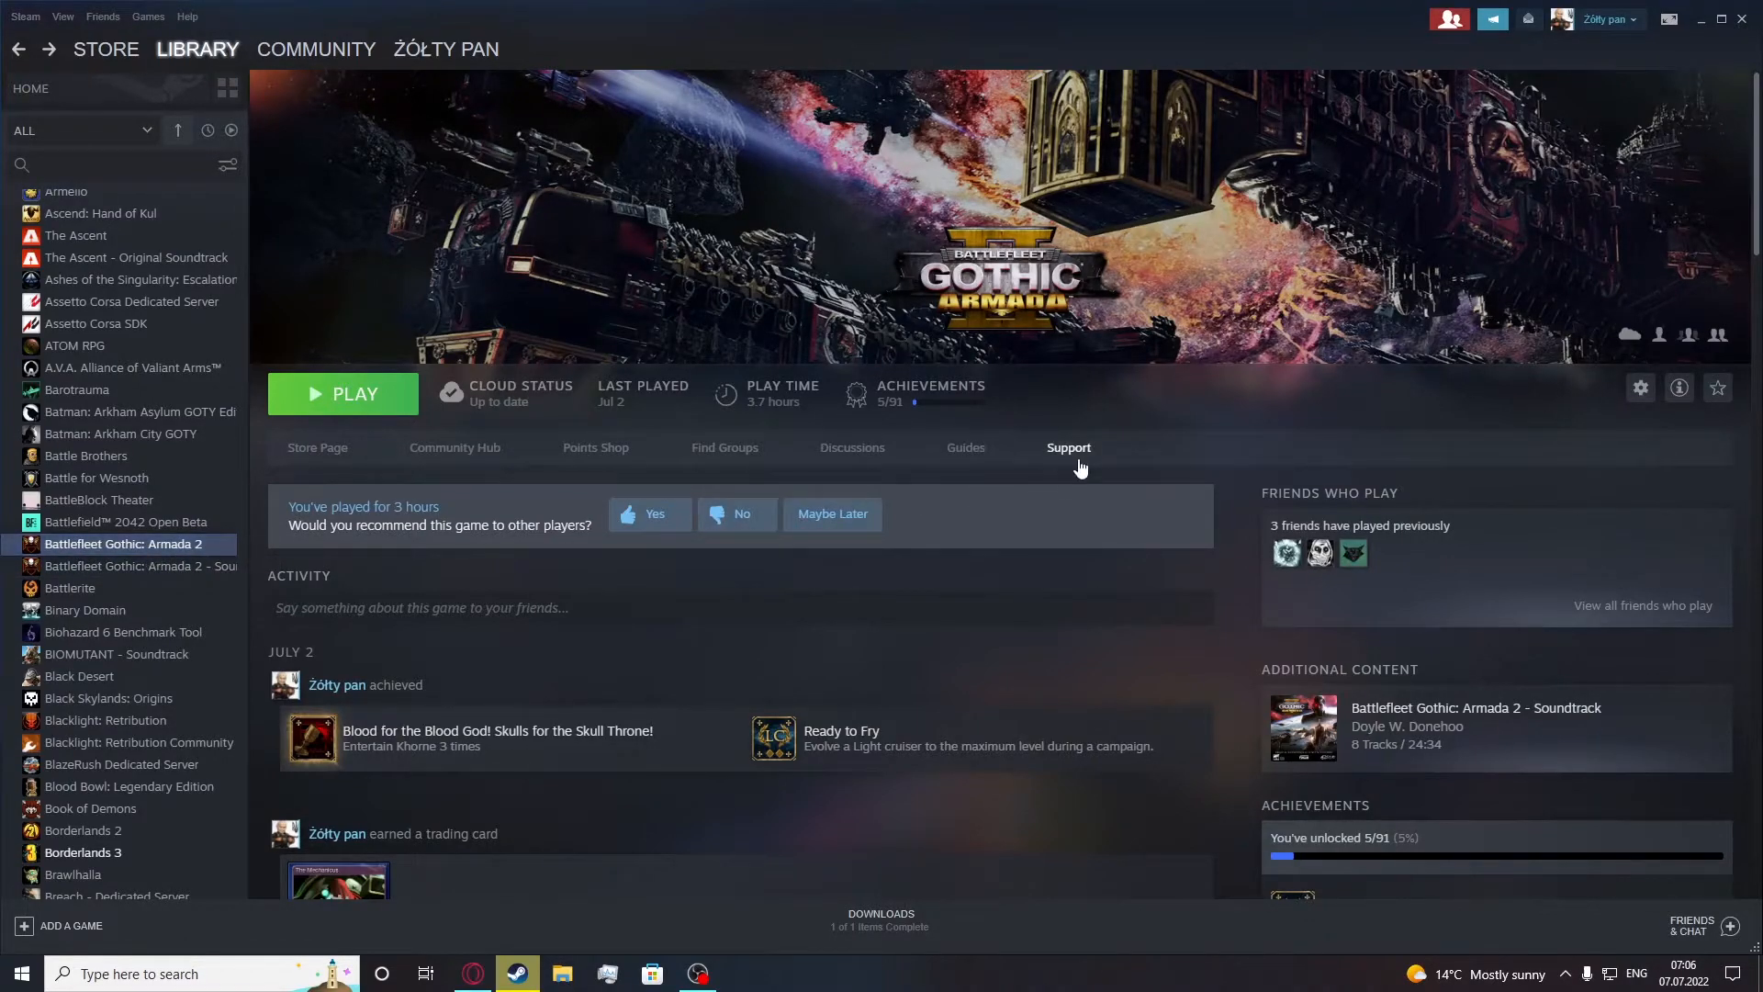
From the game's Support page, report the issue as "It's not what I expected"
{"action": "left_click", "coordinate": [1065, 448]}
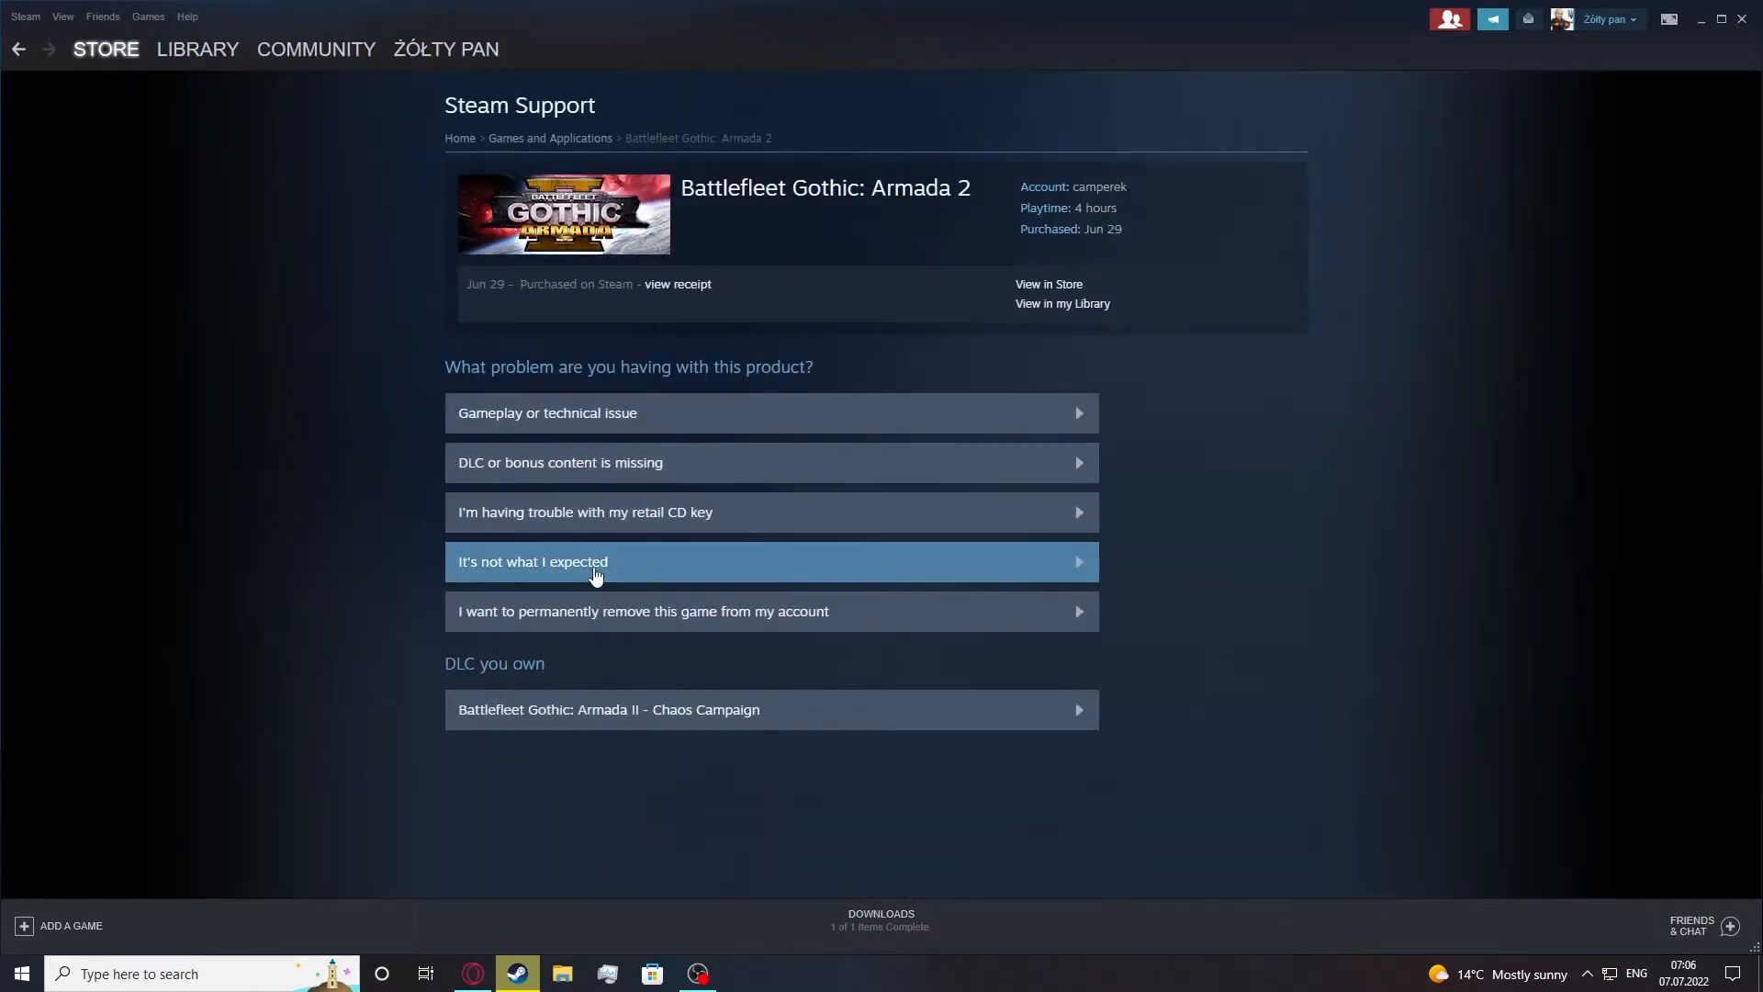
{"action": "mouse_move", "coordinate": [834, 691]}
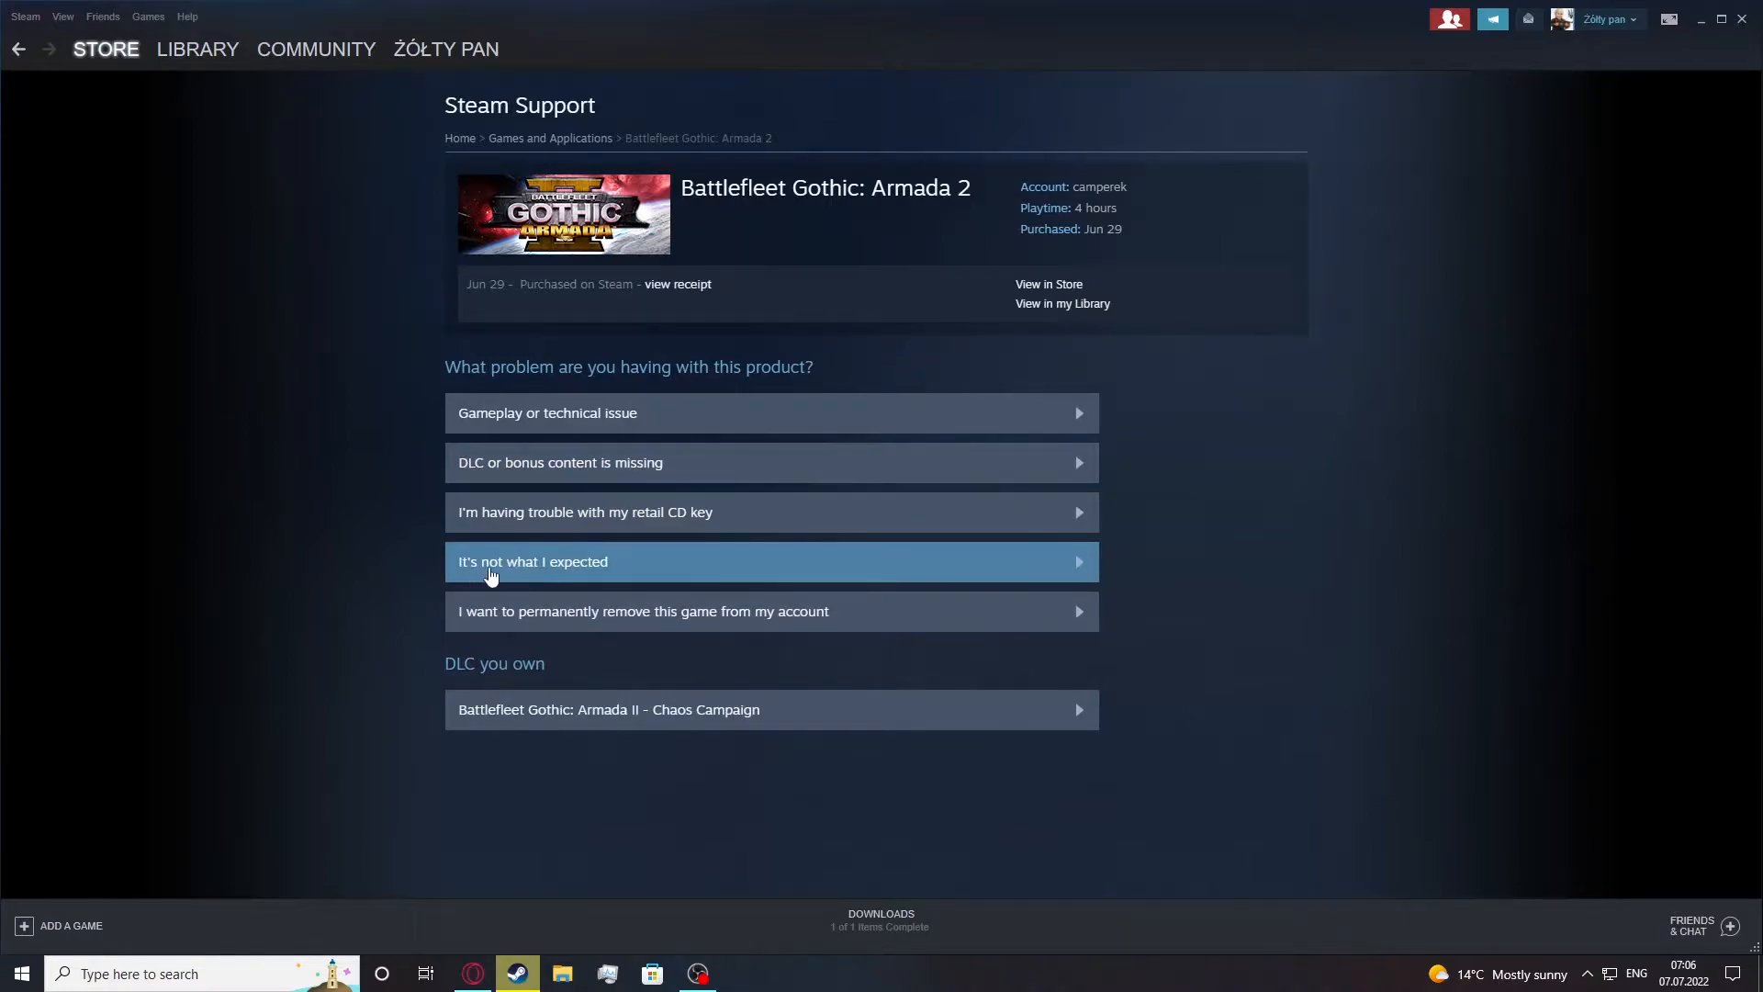
{"action": "mouse_move", "coordinate": [720, 586]}
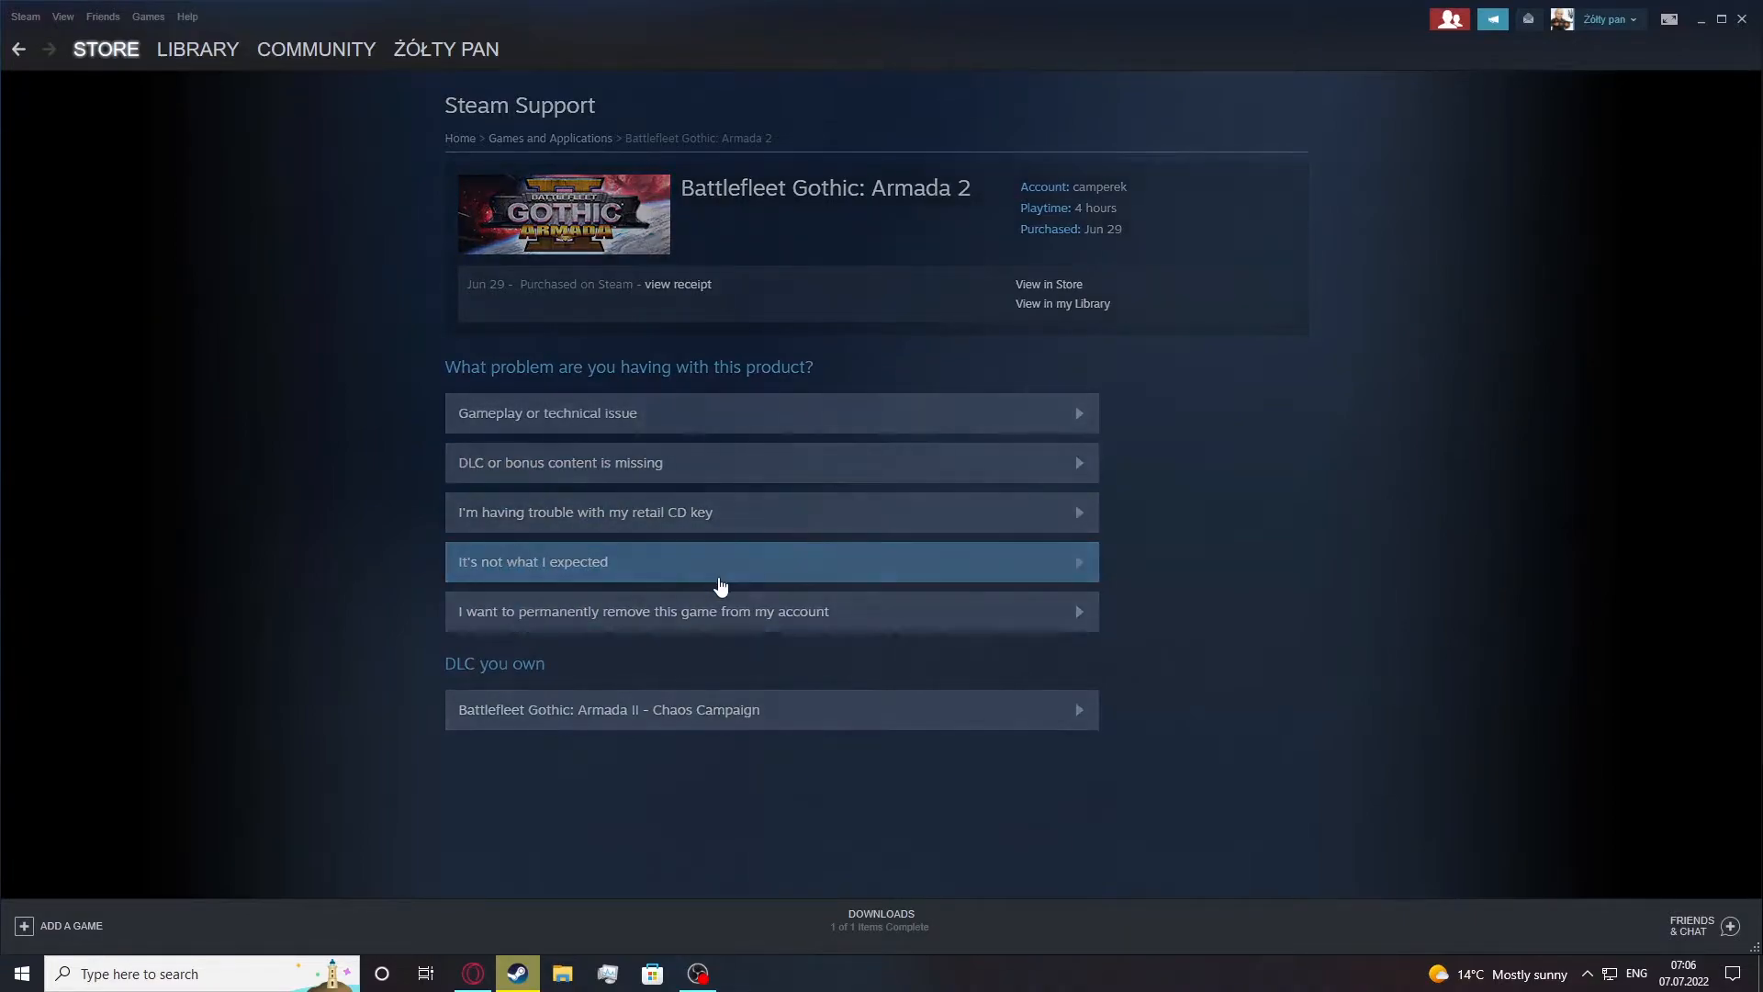
{"action": "left_click", "coordinate": [770, 562]}
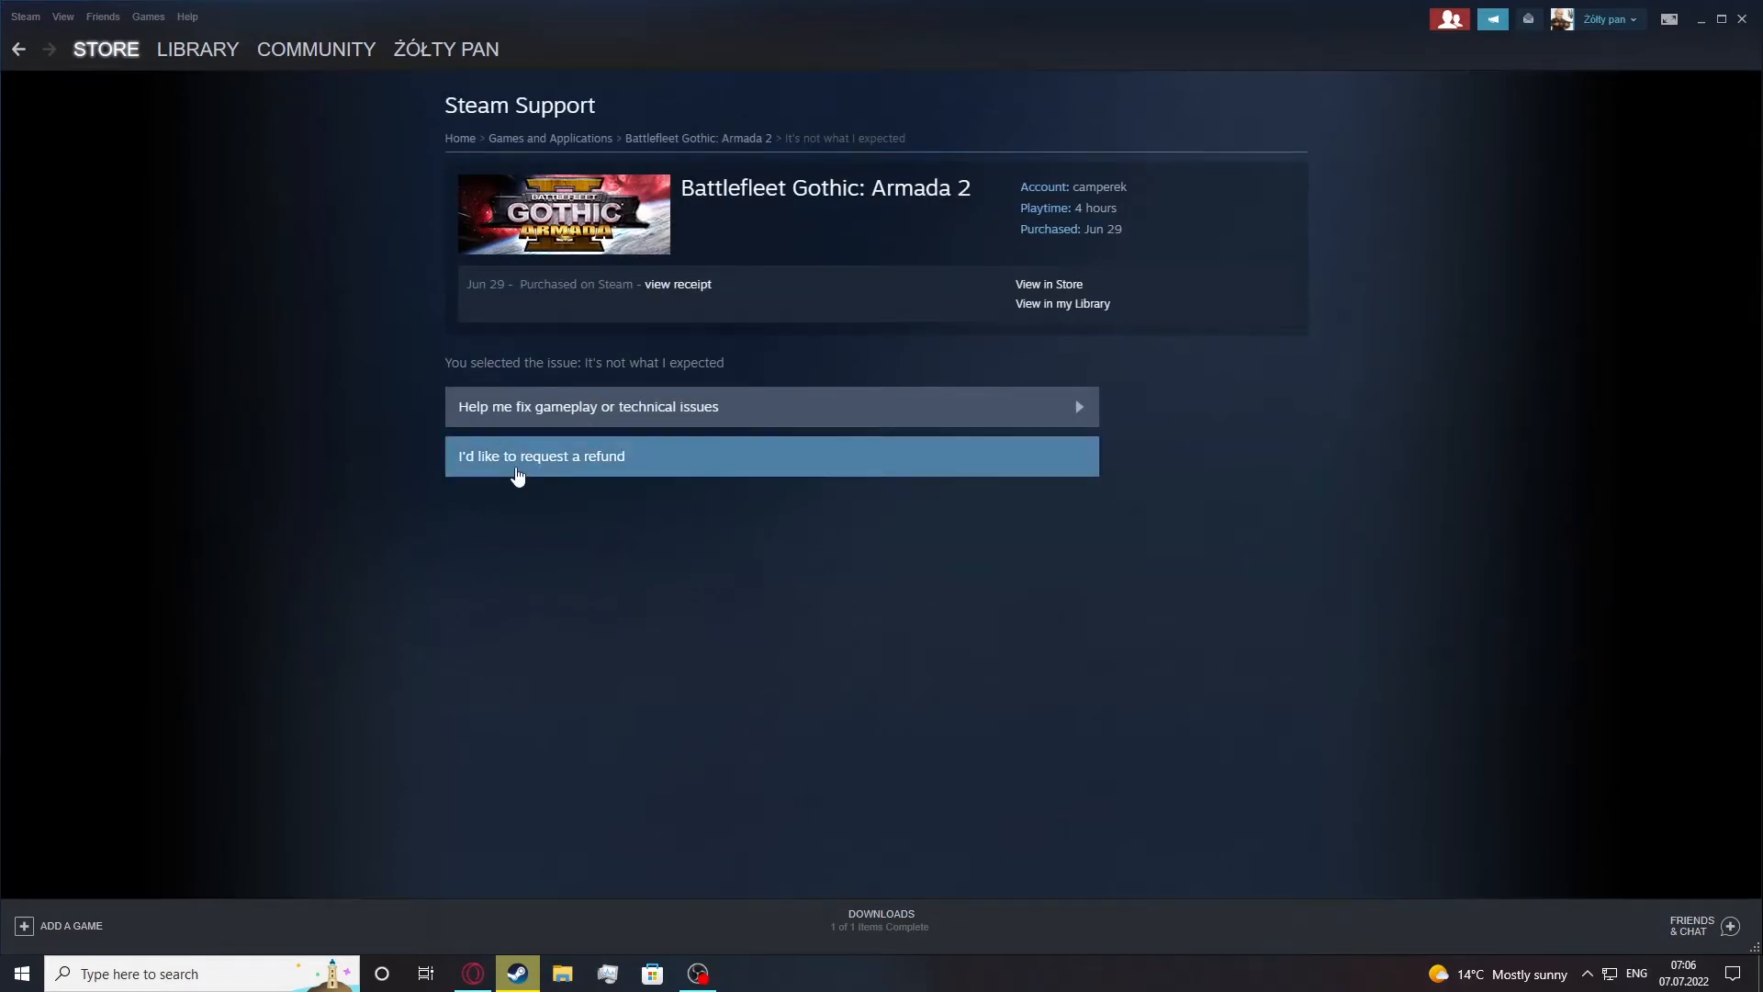
Choose "I'd like to request a refund" and list the available refund methods
{"action": "left_click", "coordinate": [540, 456]}
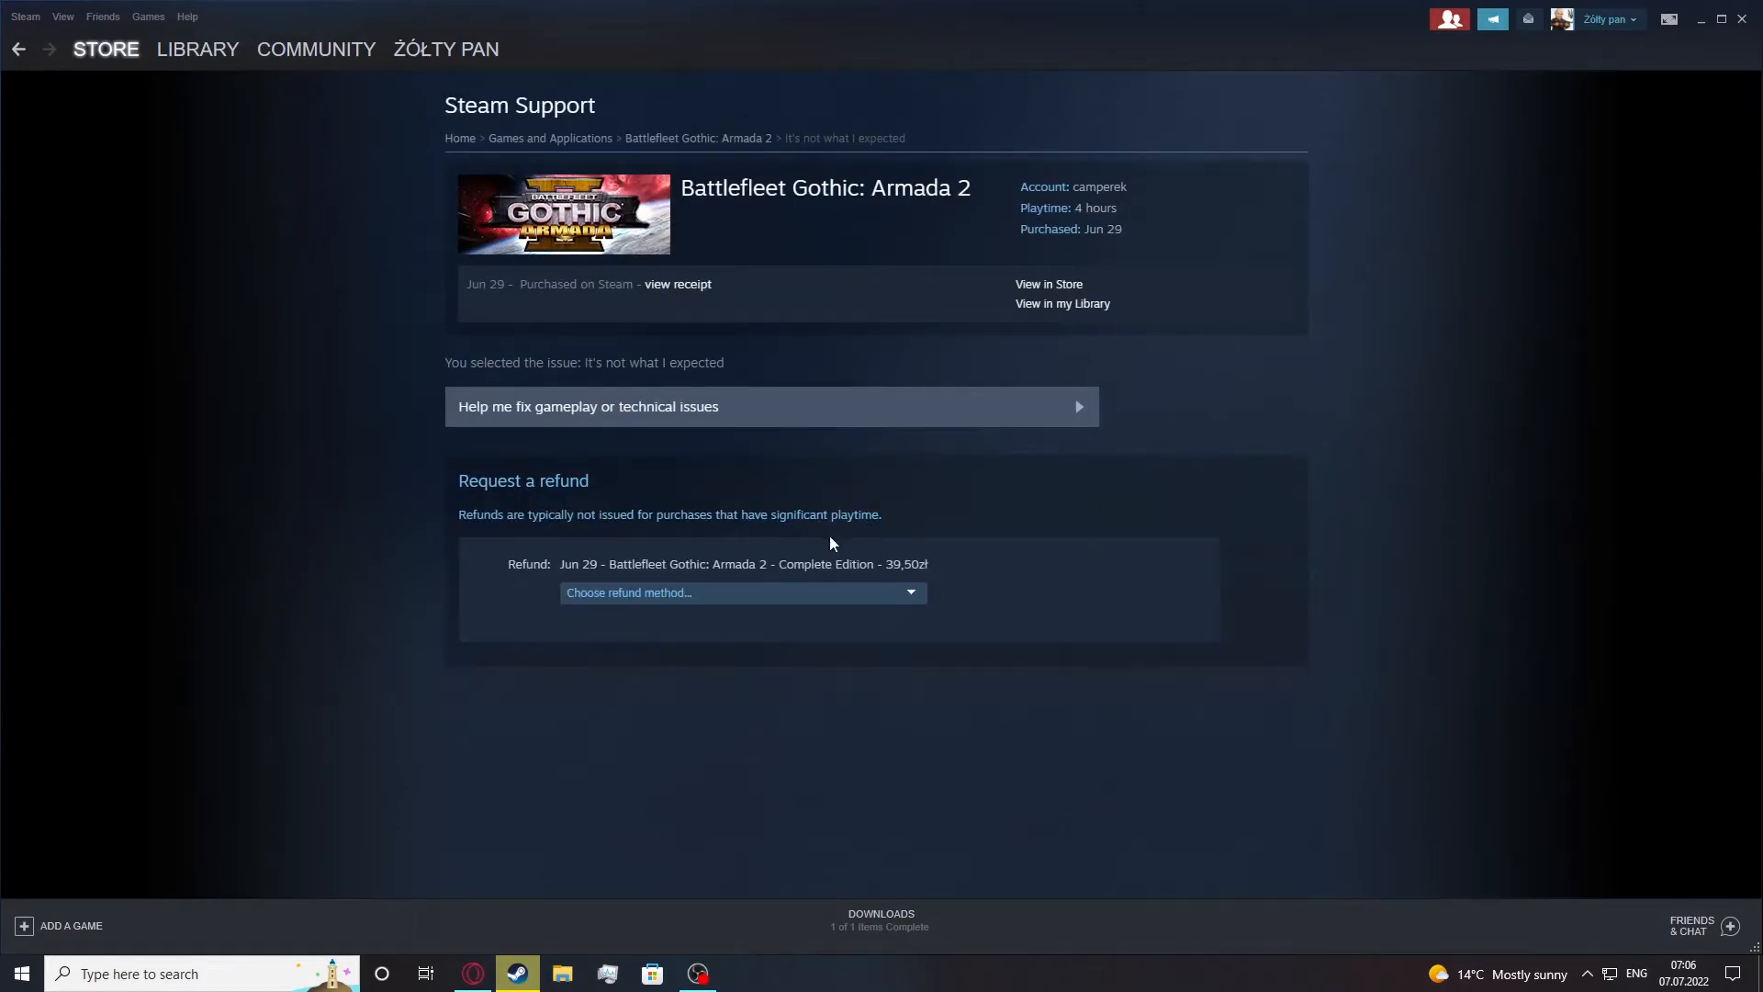
{"action": "left_click", "coordinate": [742, 593]}
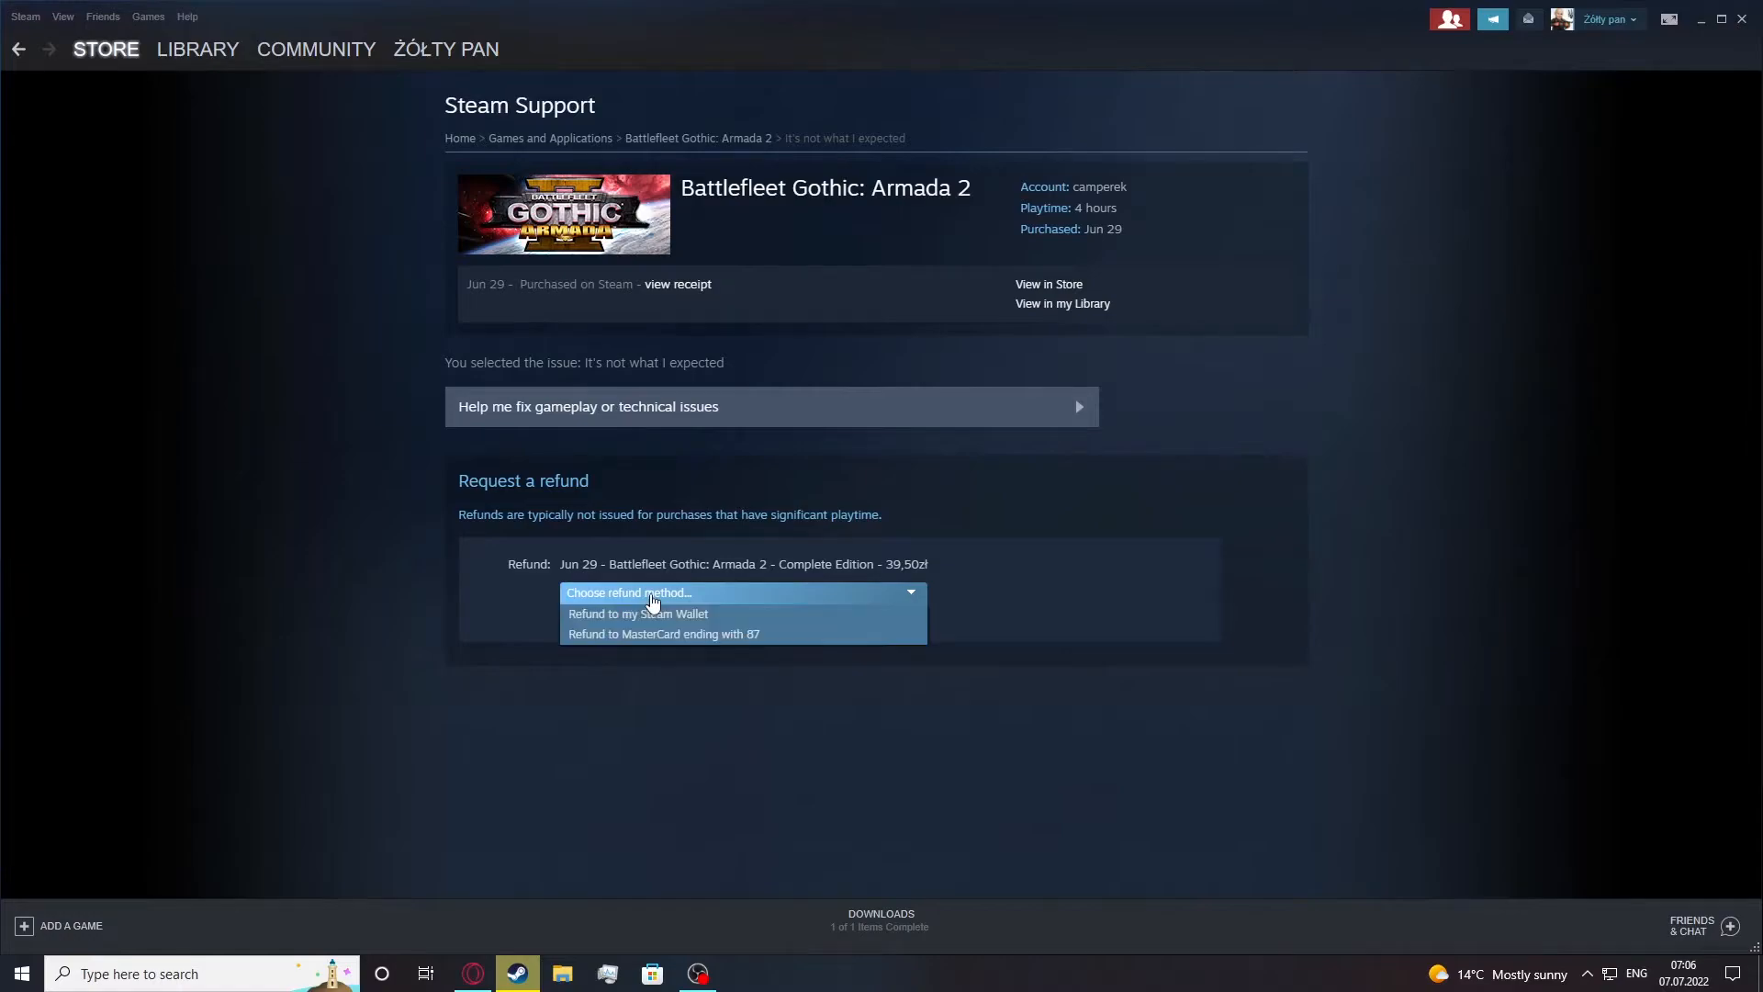
{"action": "mouse_move", "coordinate": [713, 617]}
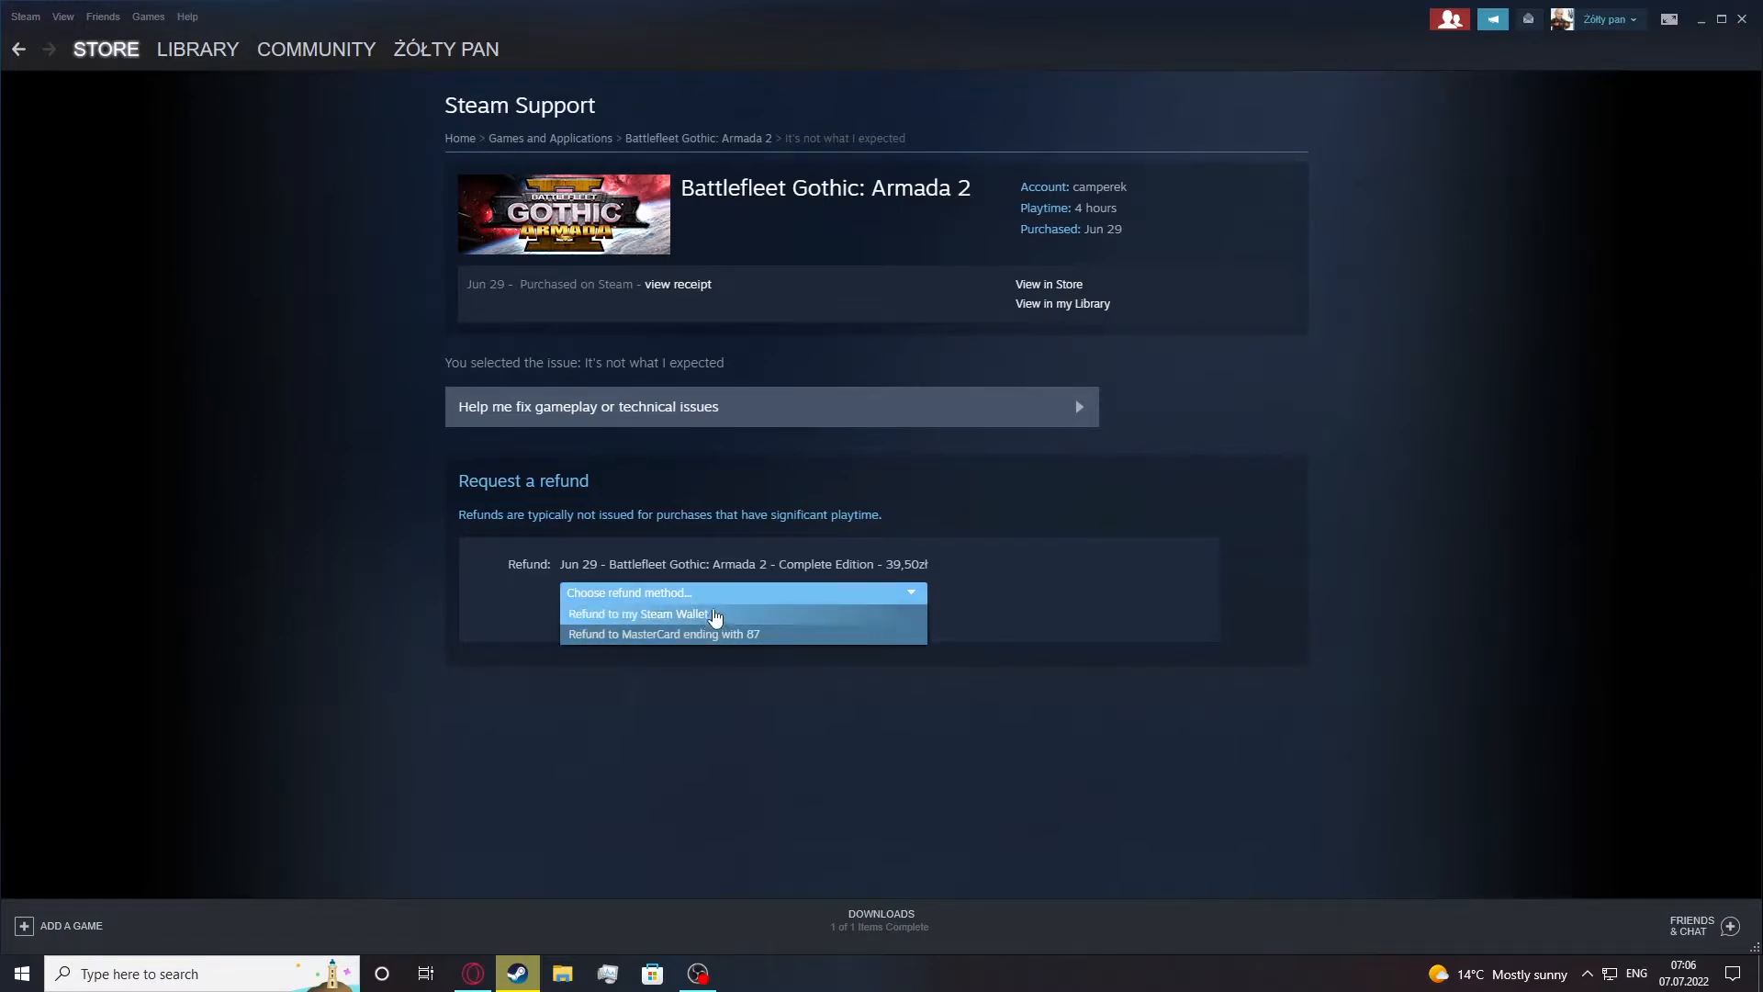
{"action": "mouse_move", "coordinate": [663, 633]}
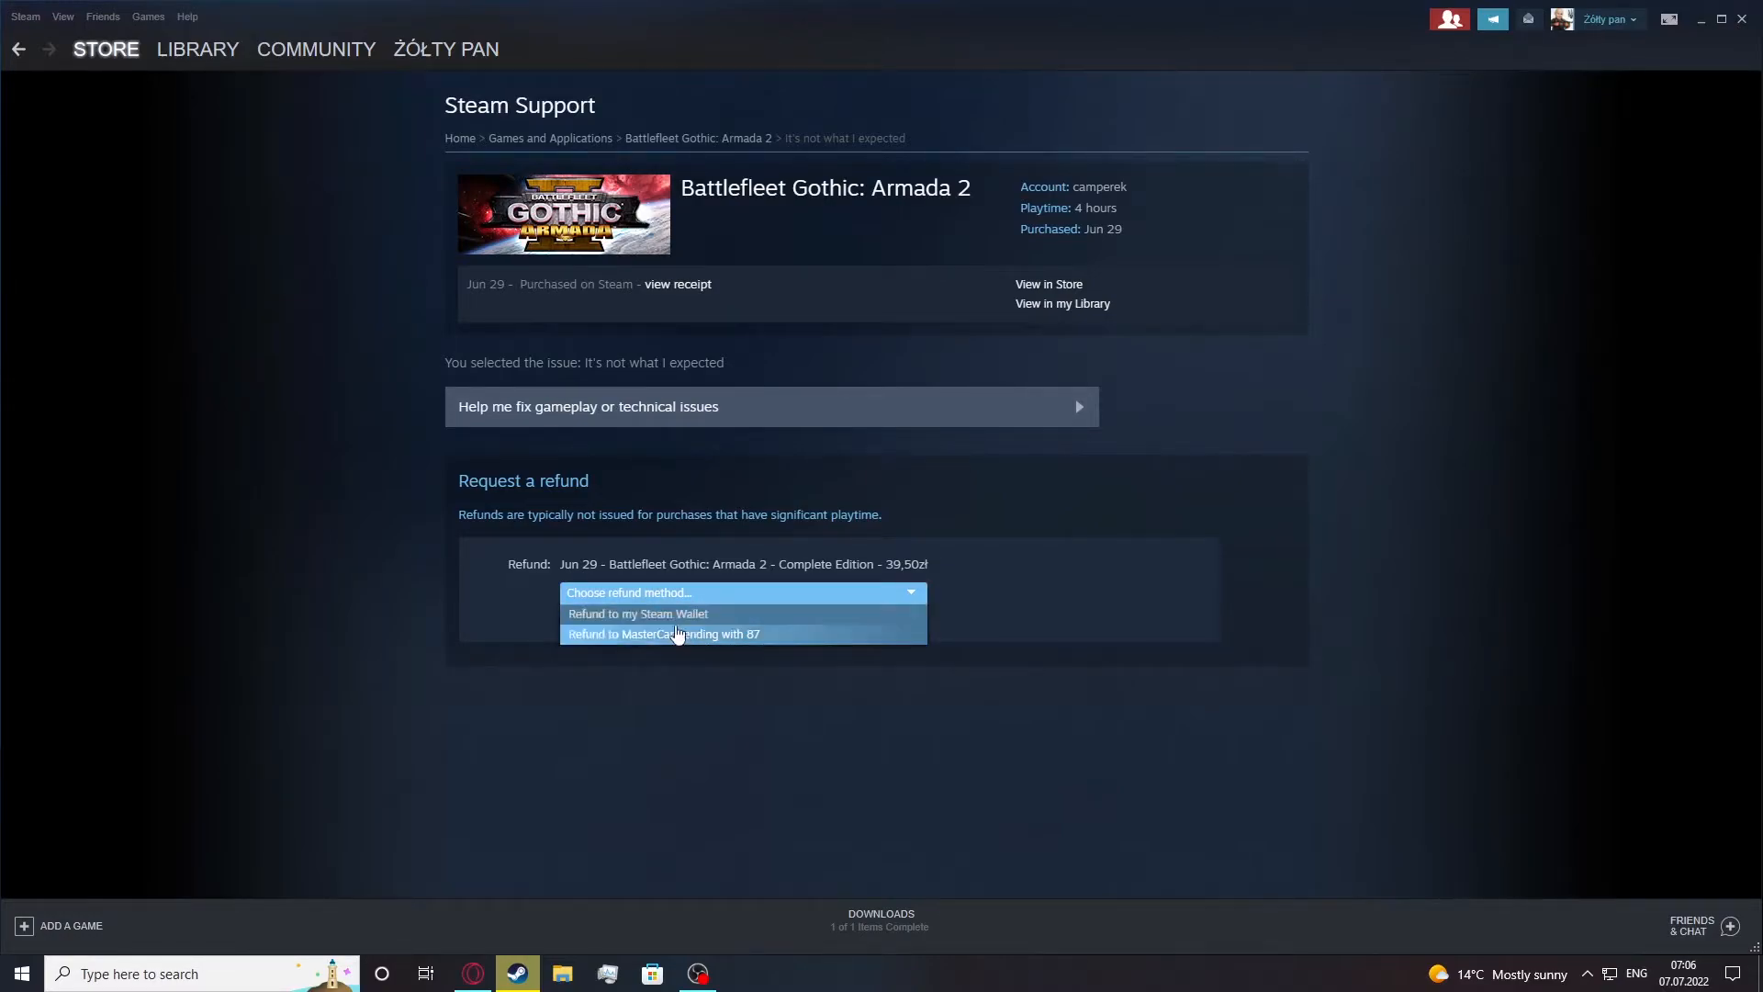
{"action": "mouse_move", "coordinate": [694, 633]}
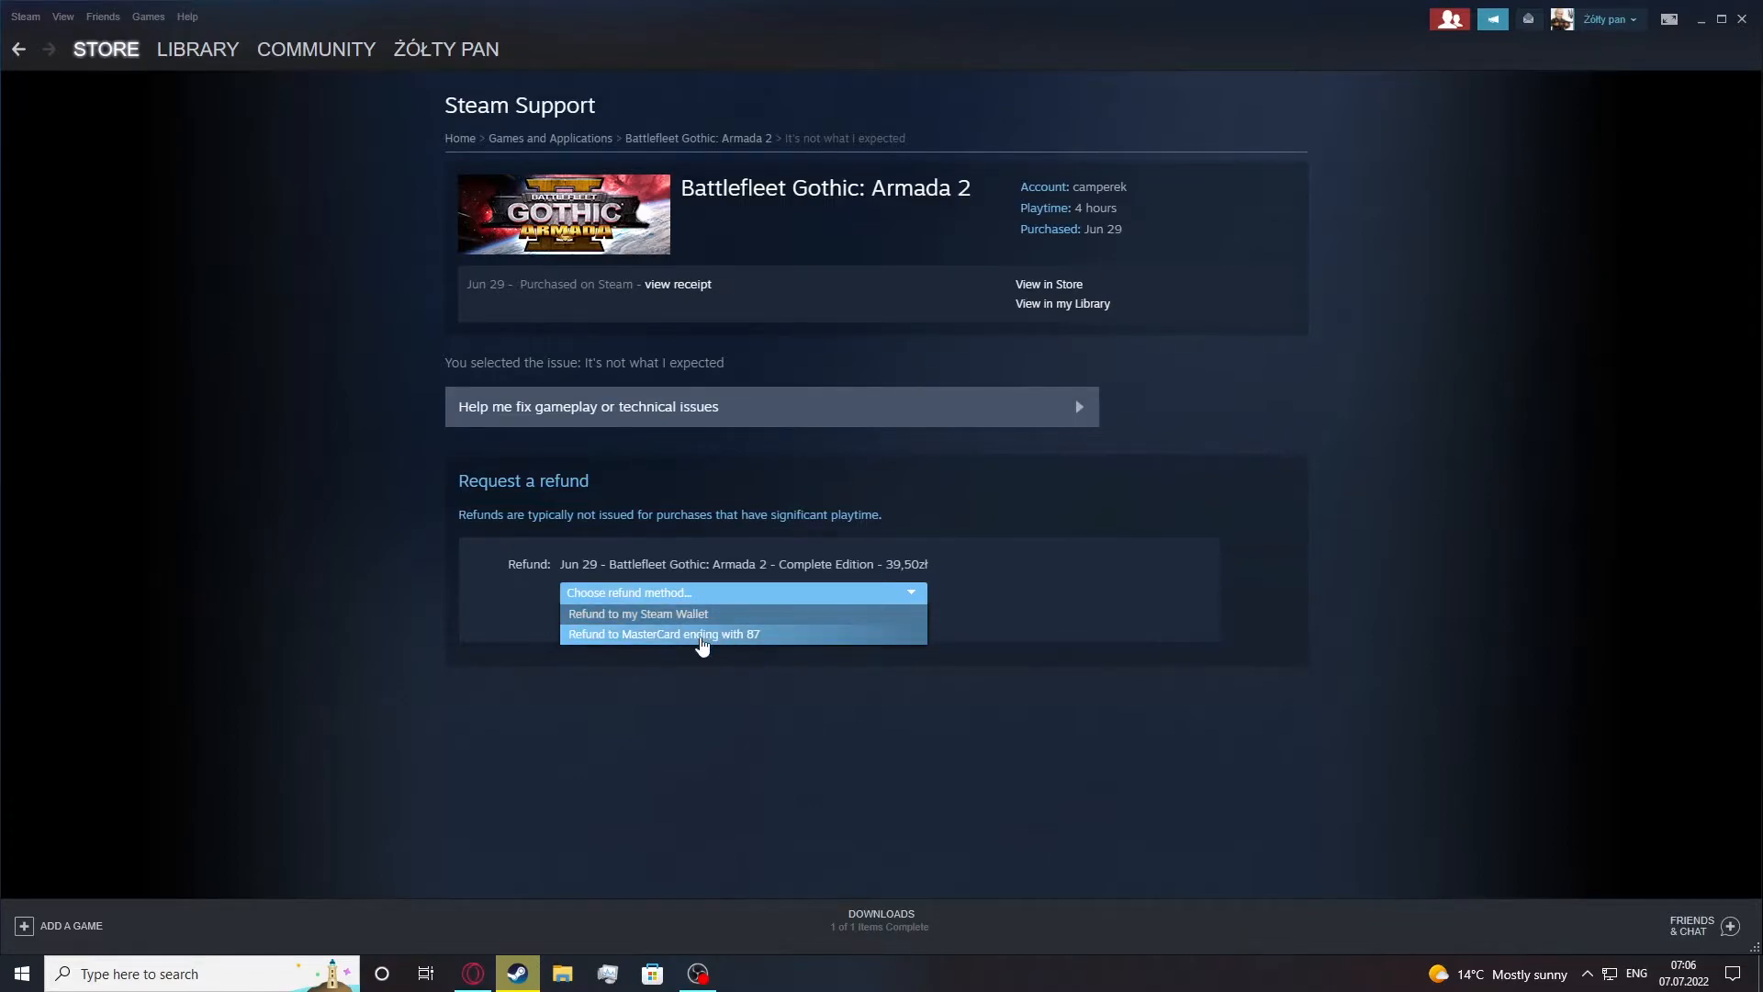
{"action": "mouse_move", "coordinate": [657, 619]}
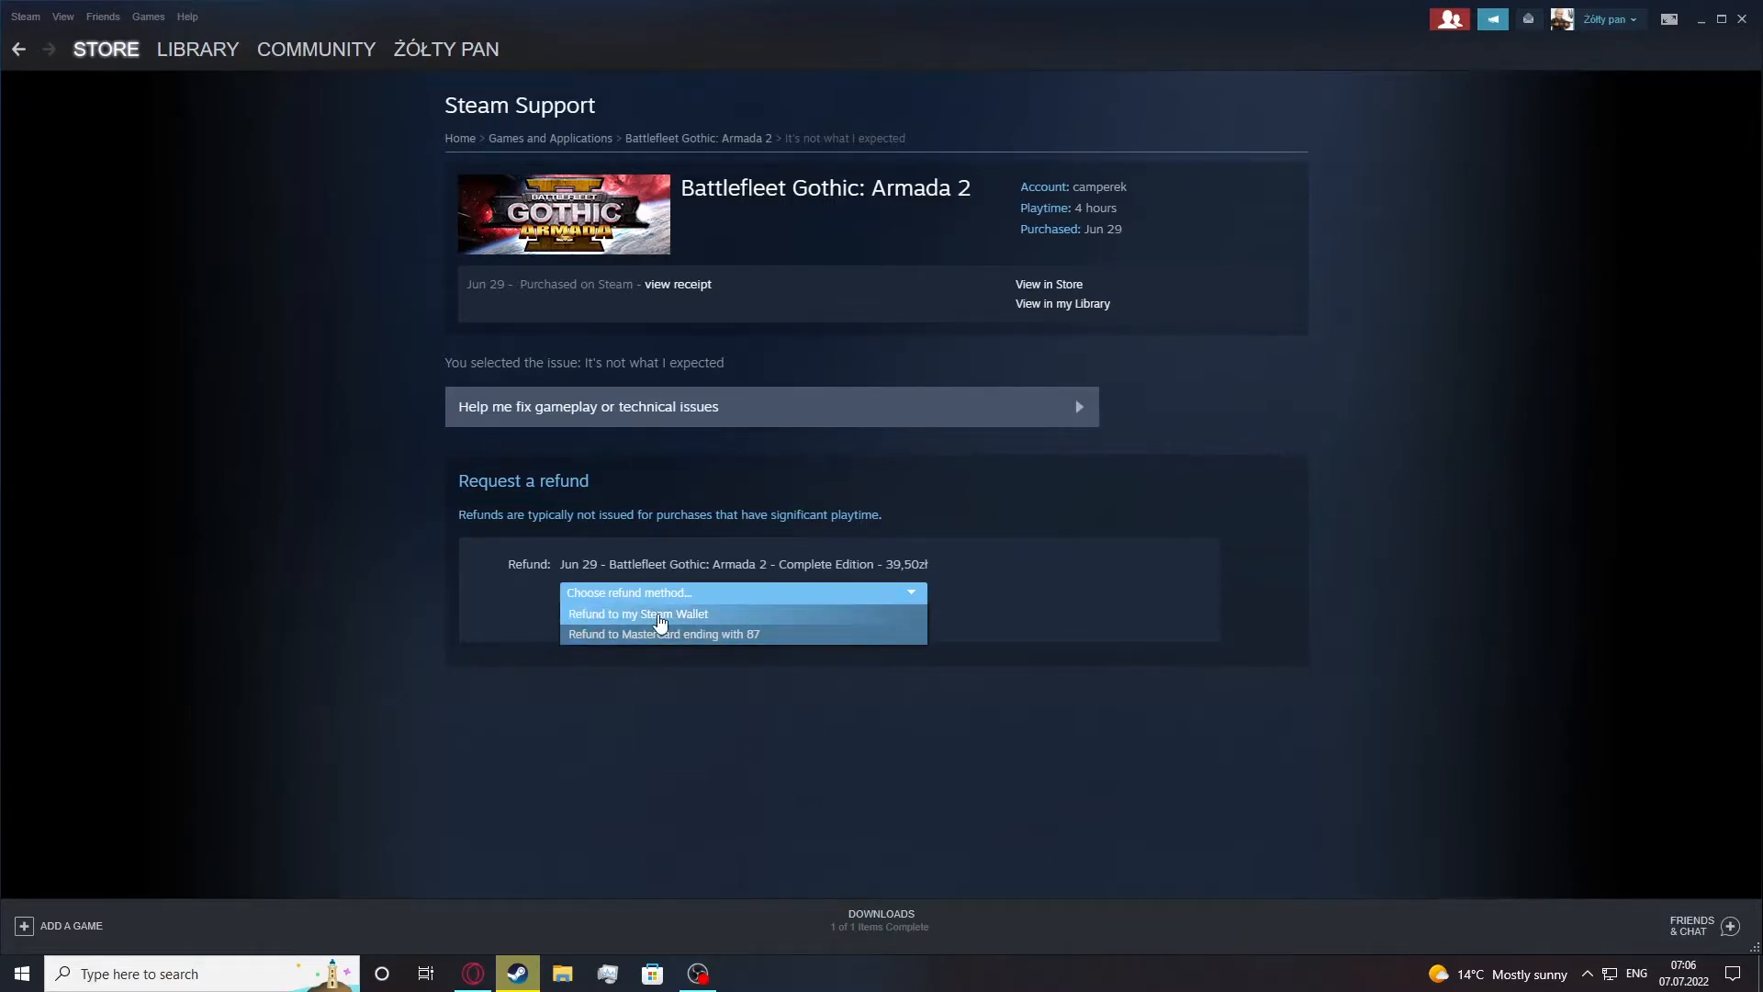
Select "Refund to my Steam Wallet" and review the three products removed for the 39,50zł refund
{"action": "left_click", "coordinate": [637, 613]}
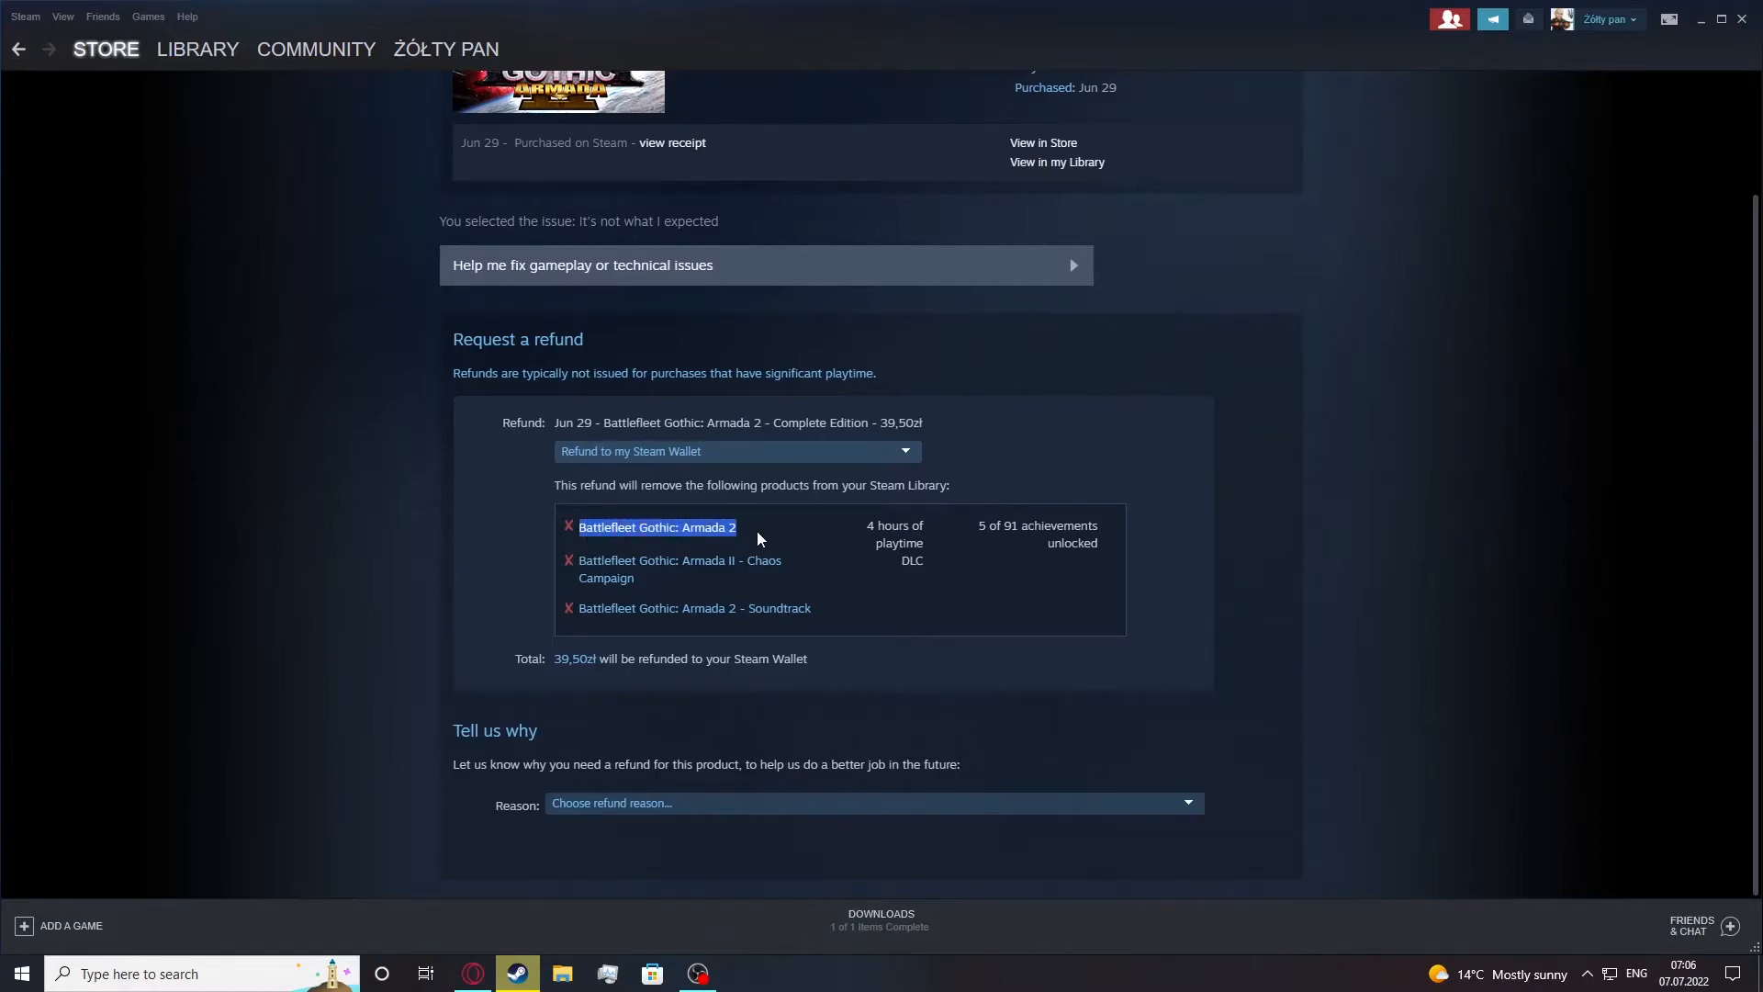
{"action": "mouse_move", "coordinate": [721, 548]}
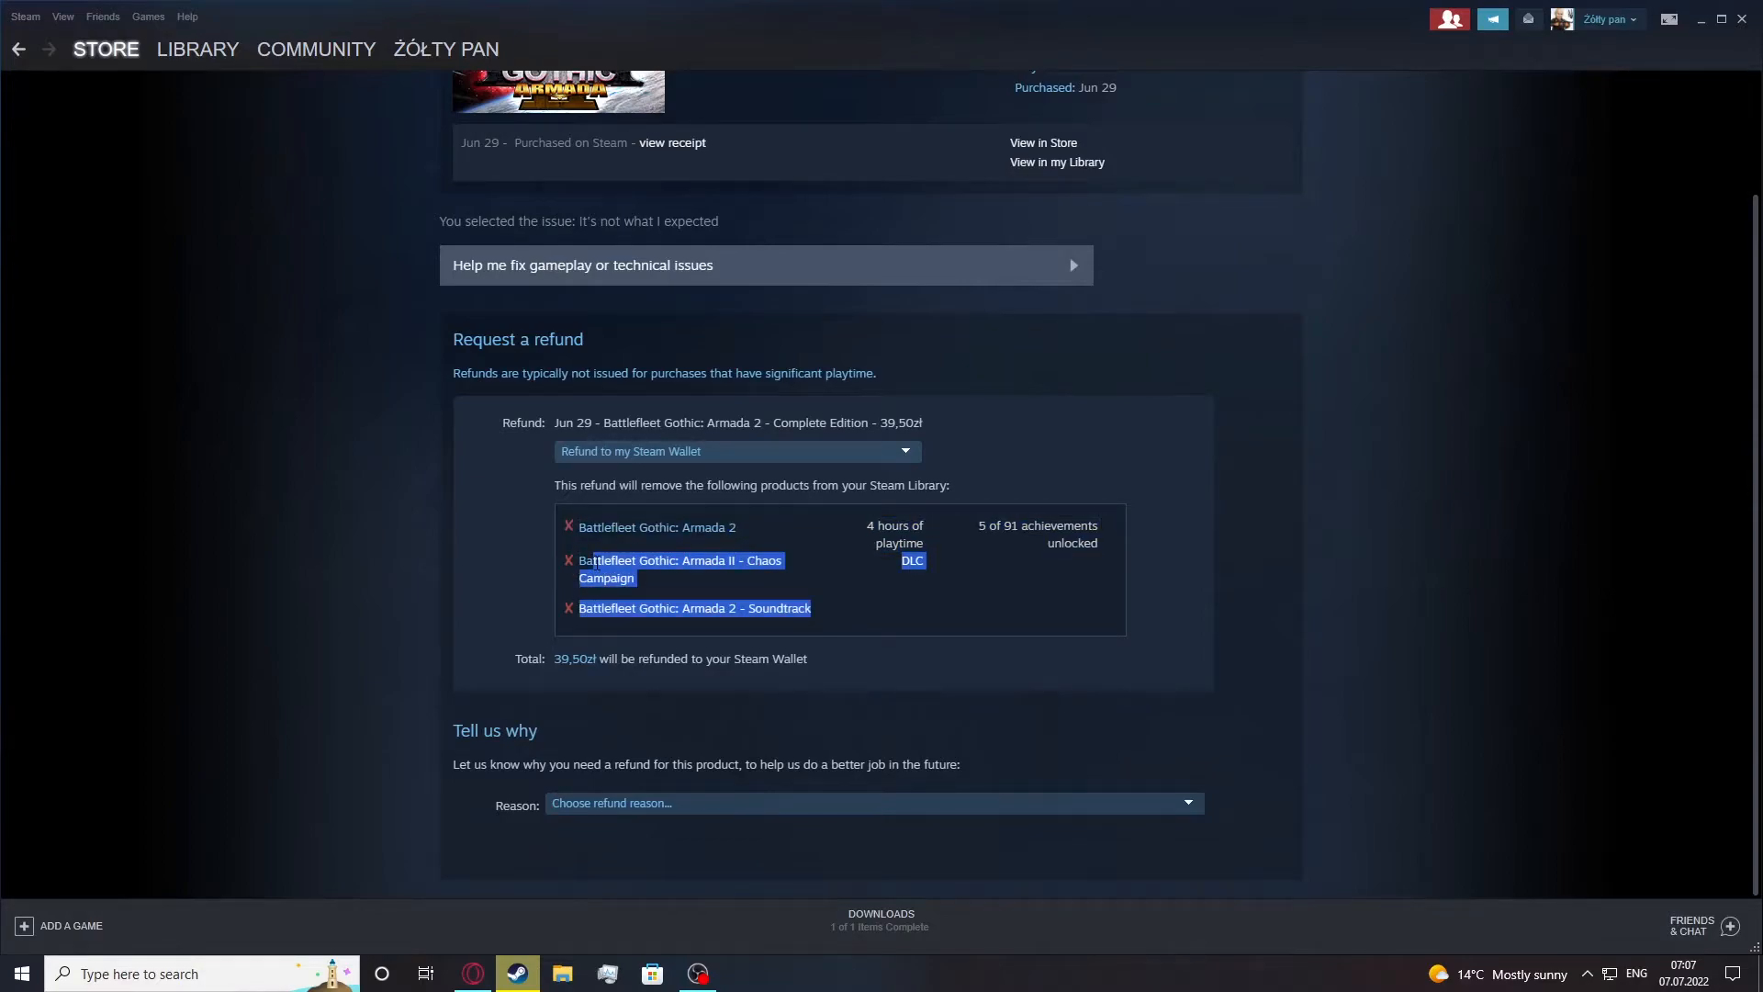
{"action": "left_click", "coordinate": [953, 577]}
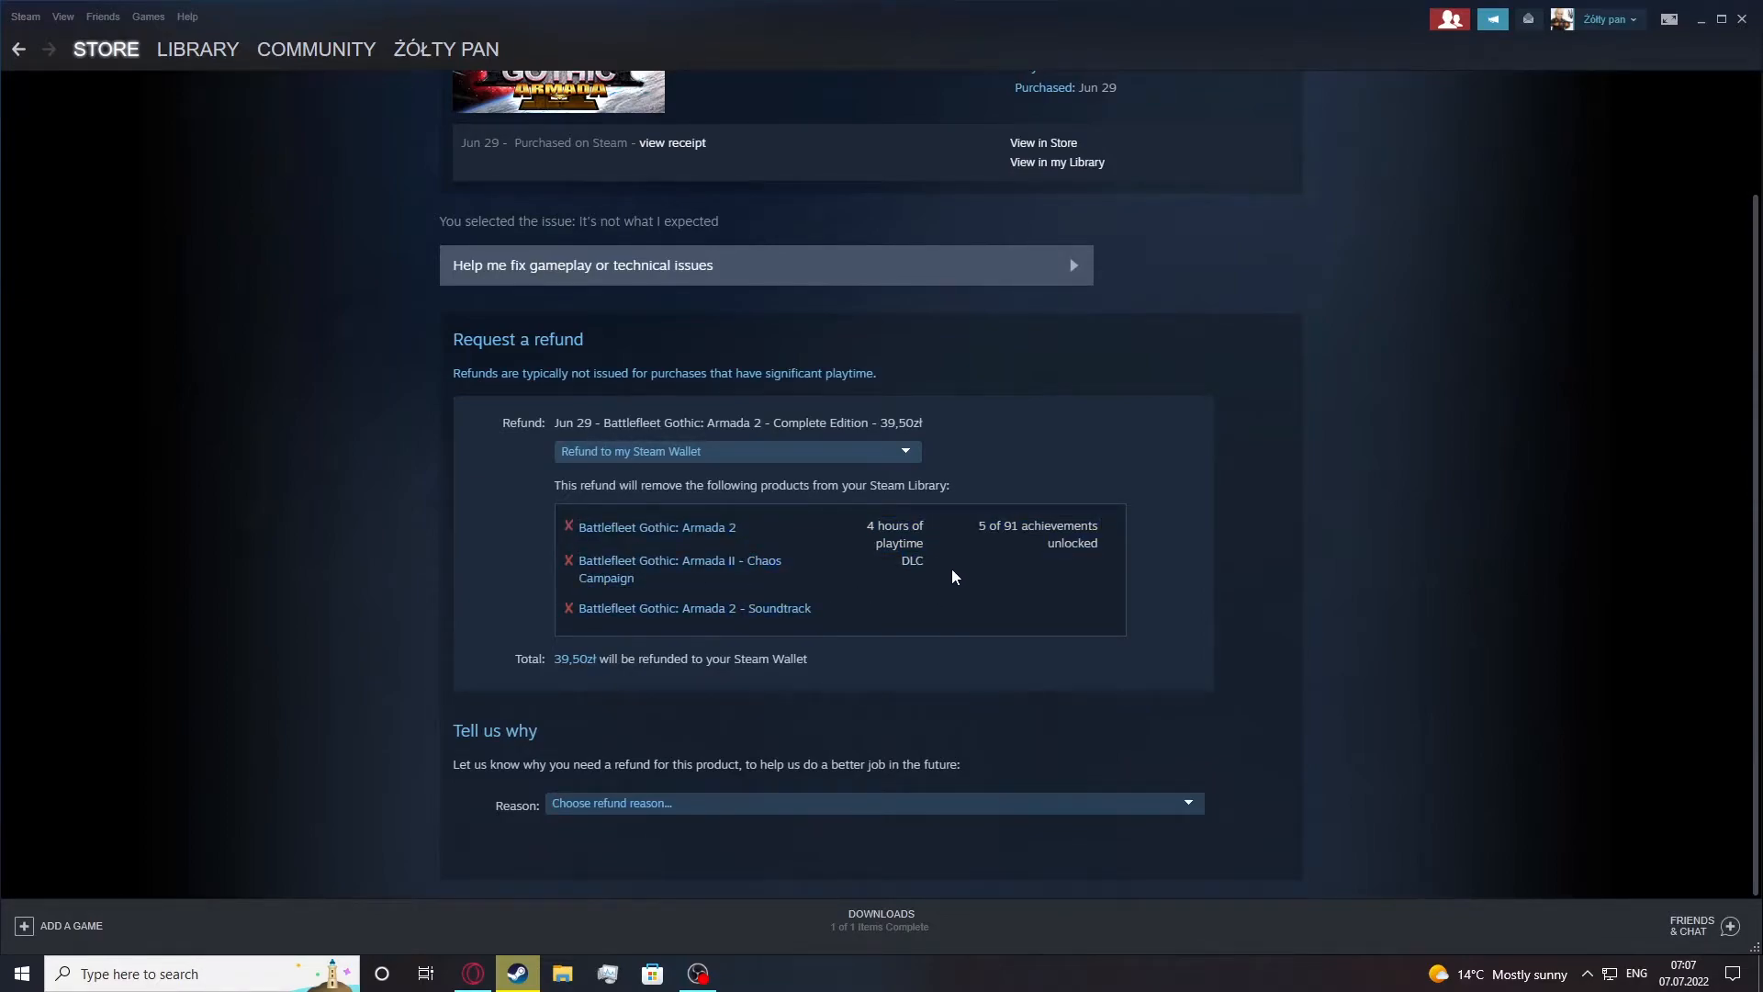
{"action": "mouse_move", "coordinate": [928, 575]}
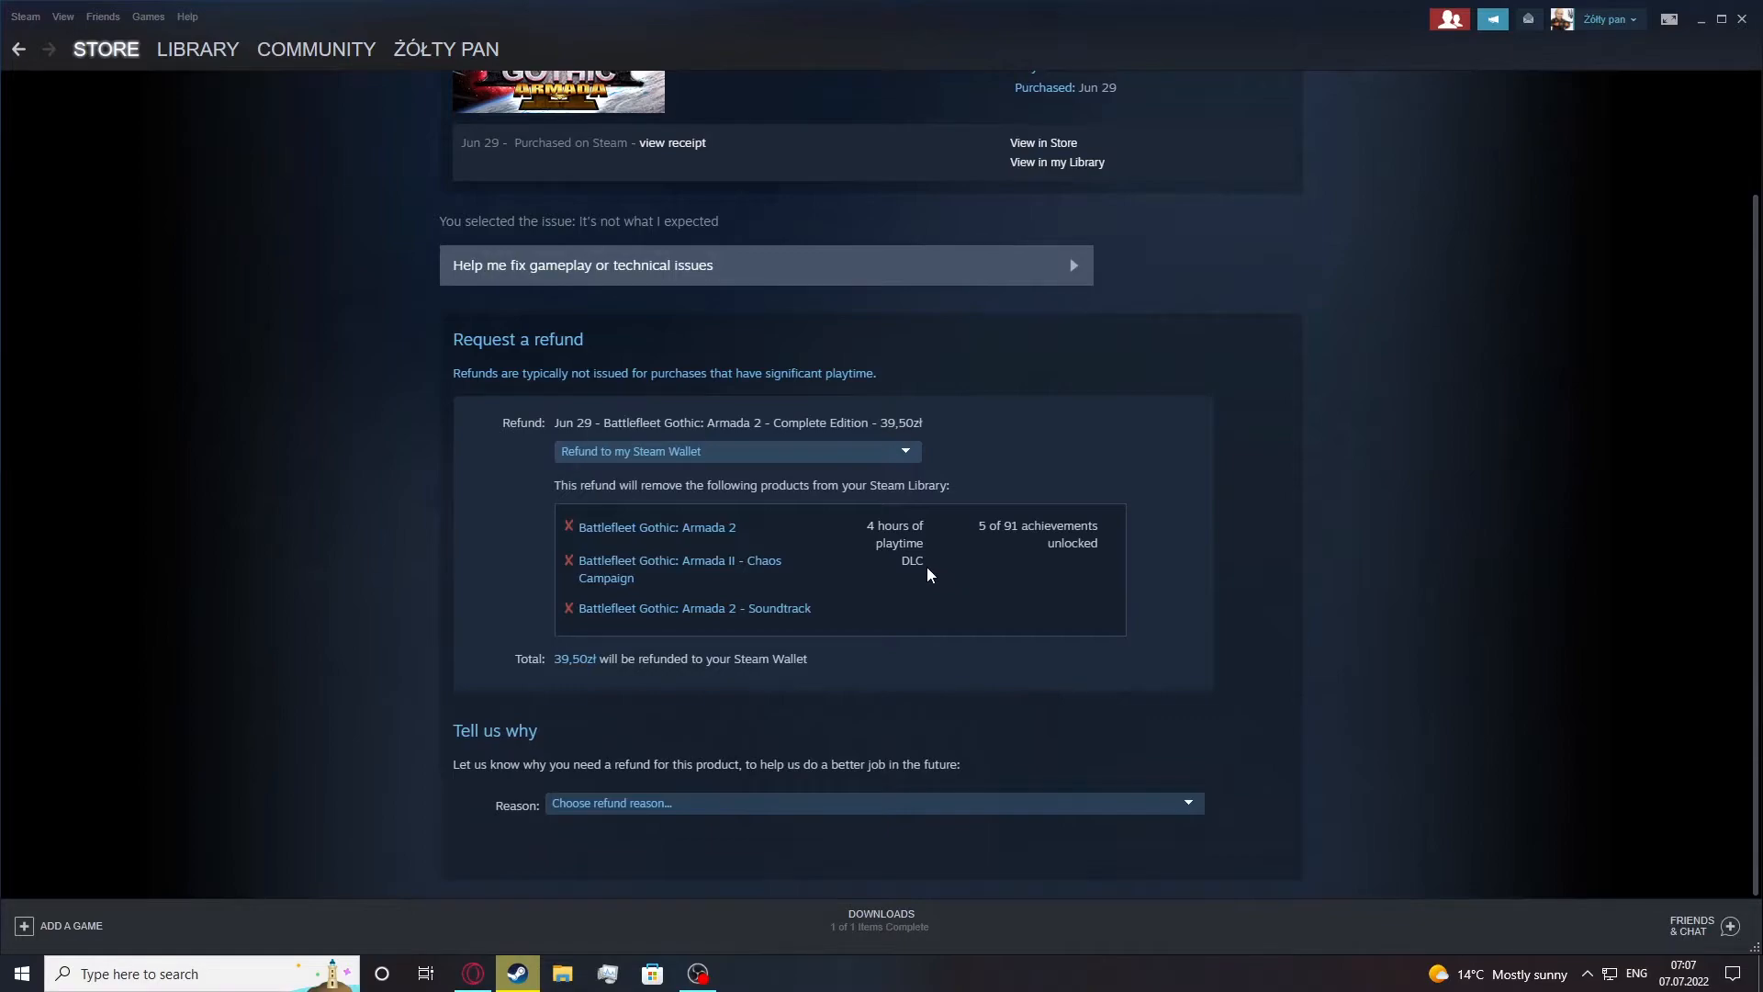
{"action": "mouse_move", "coordinate": [906, 617]}
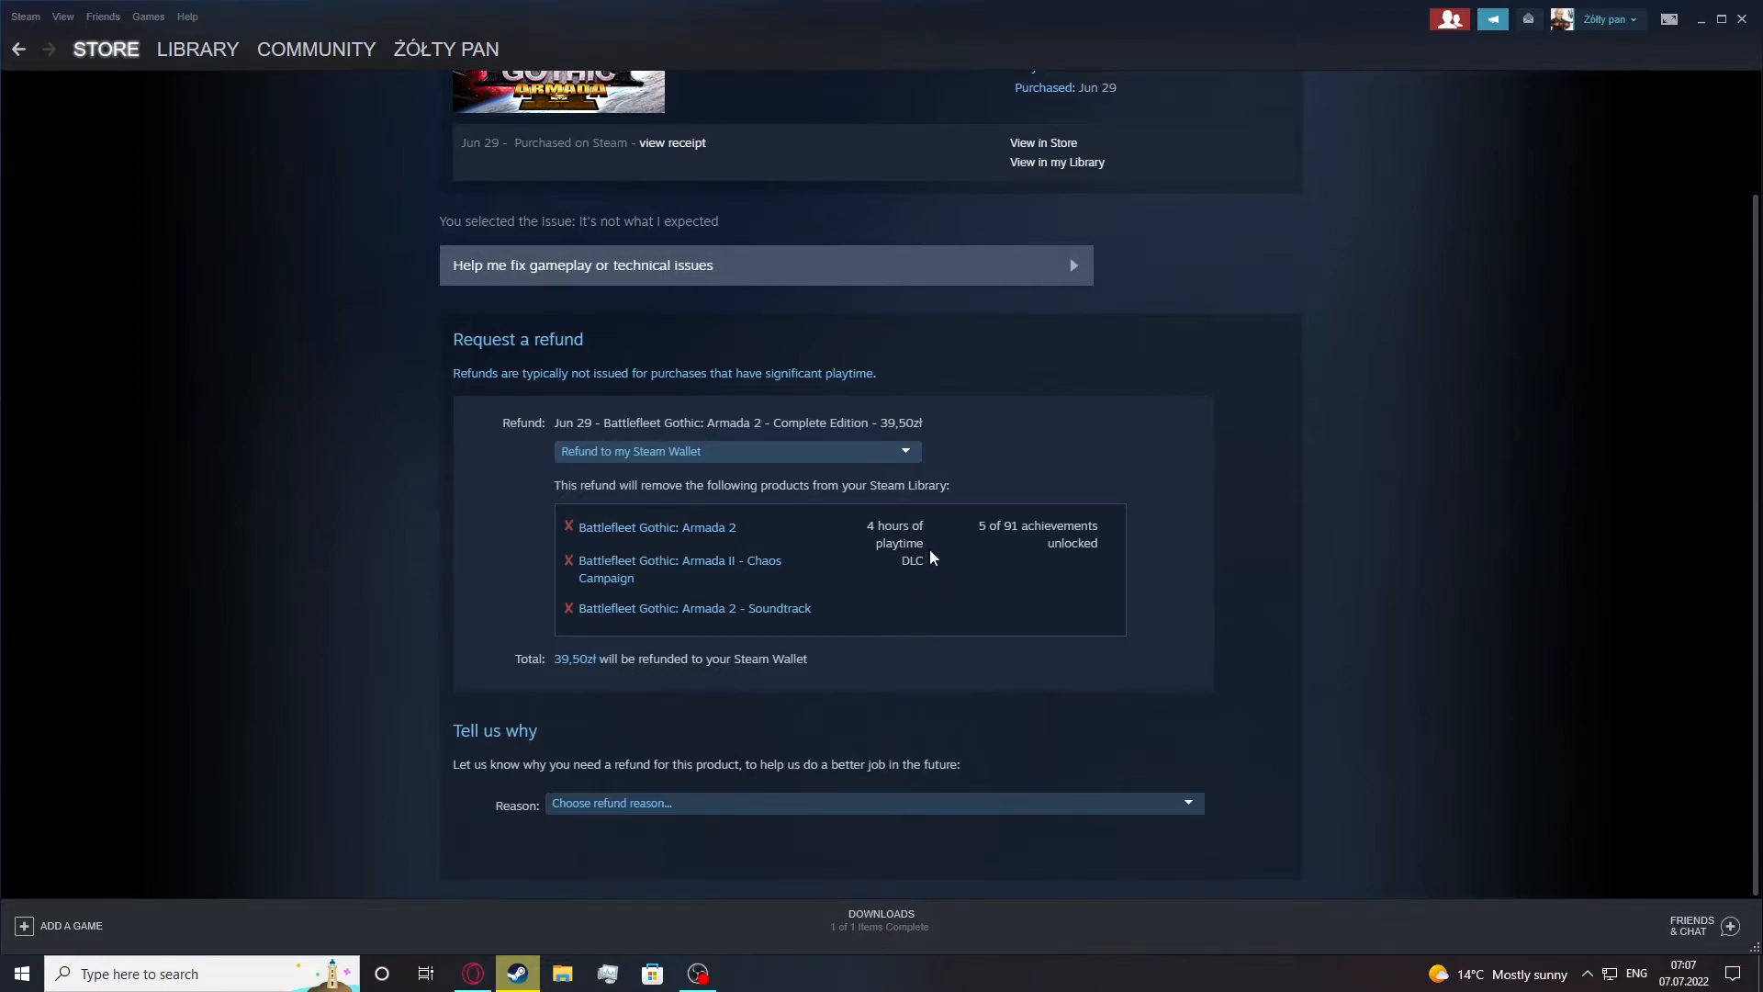
{"action": "scroll", "scroll_direction": "up", "scroll_amount": 3}
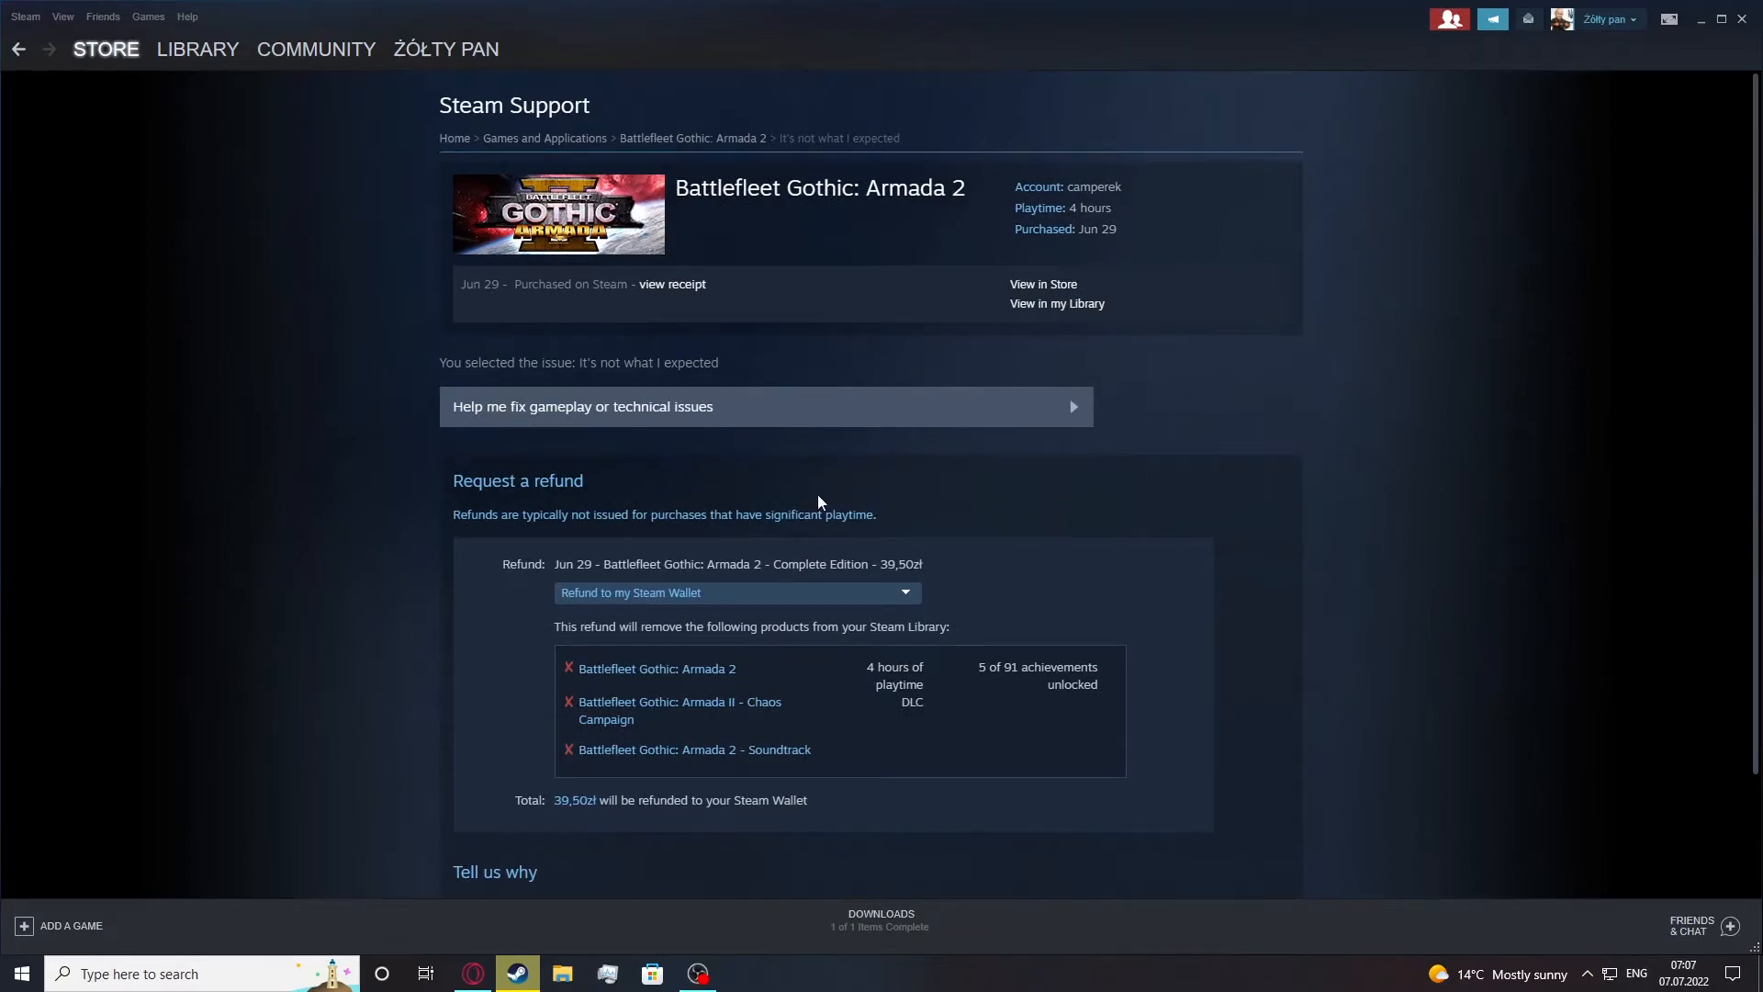
{"action": "scroll", "scroll_direction": "down", "scroll_amount": 3}
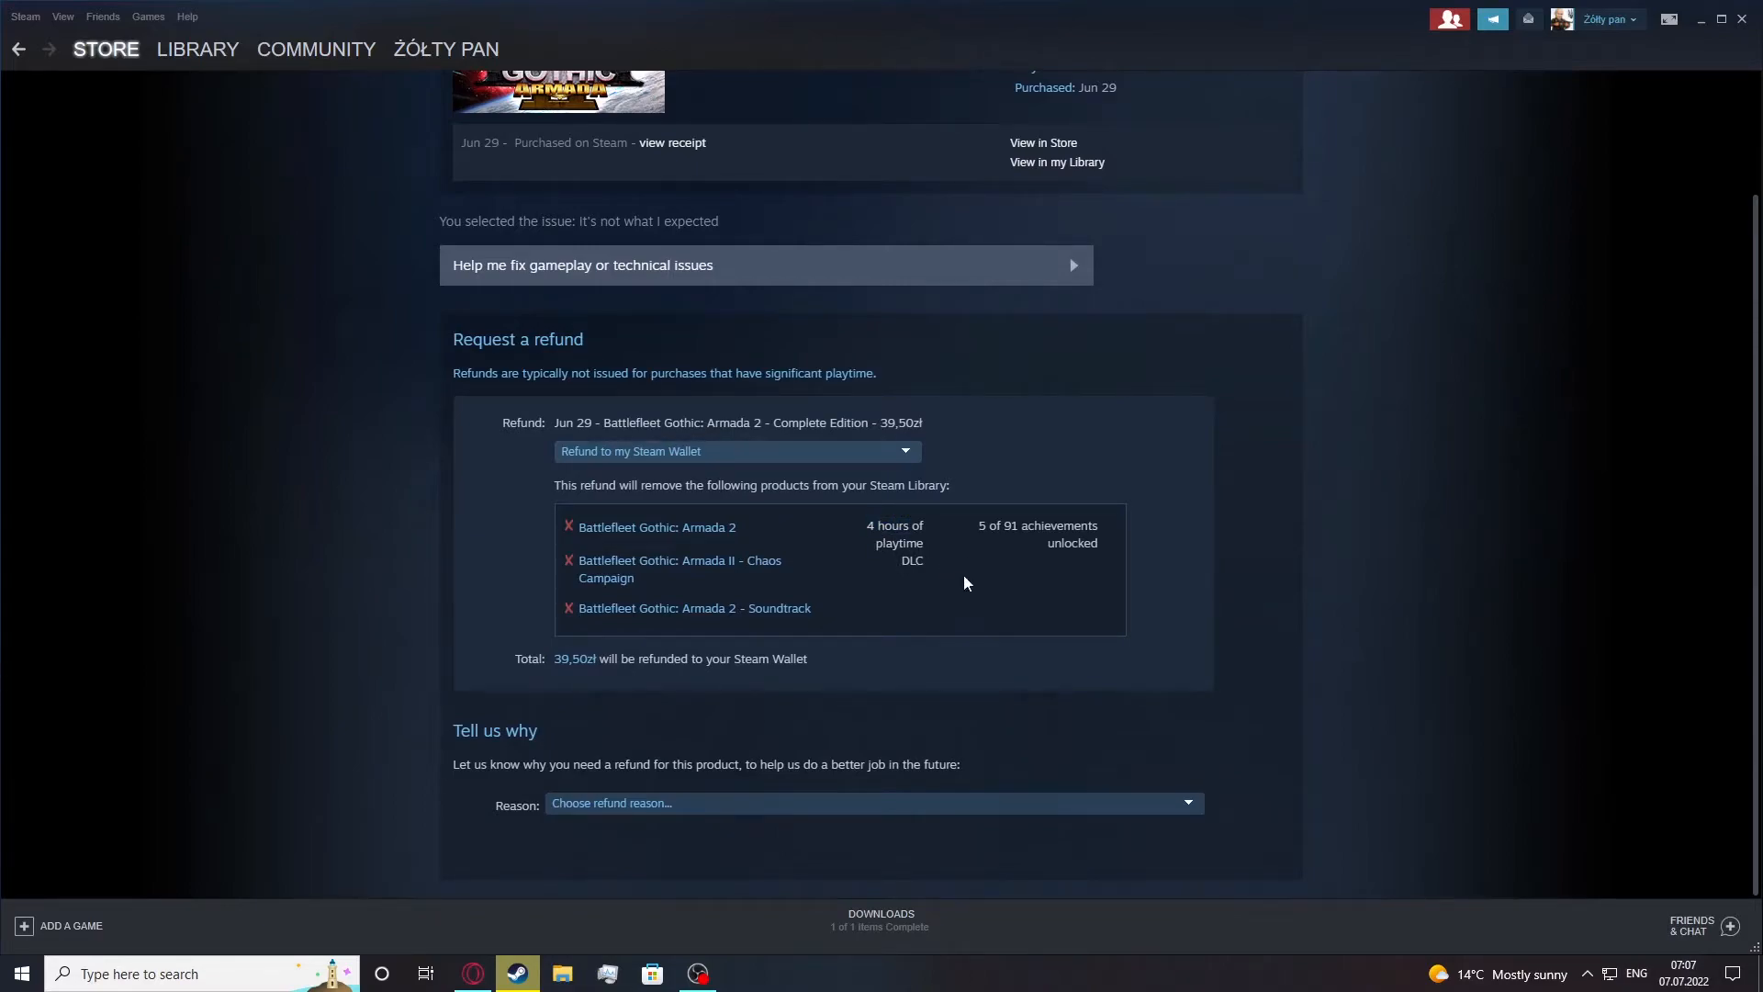
{"action": "mouse_move", "coordinate": [830, 585]}
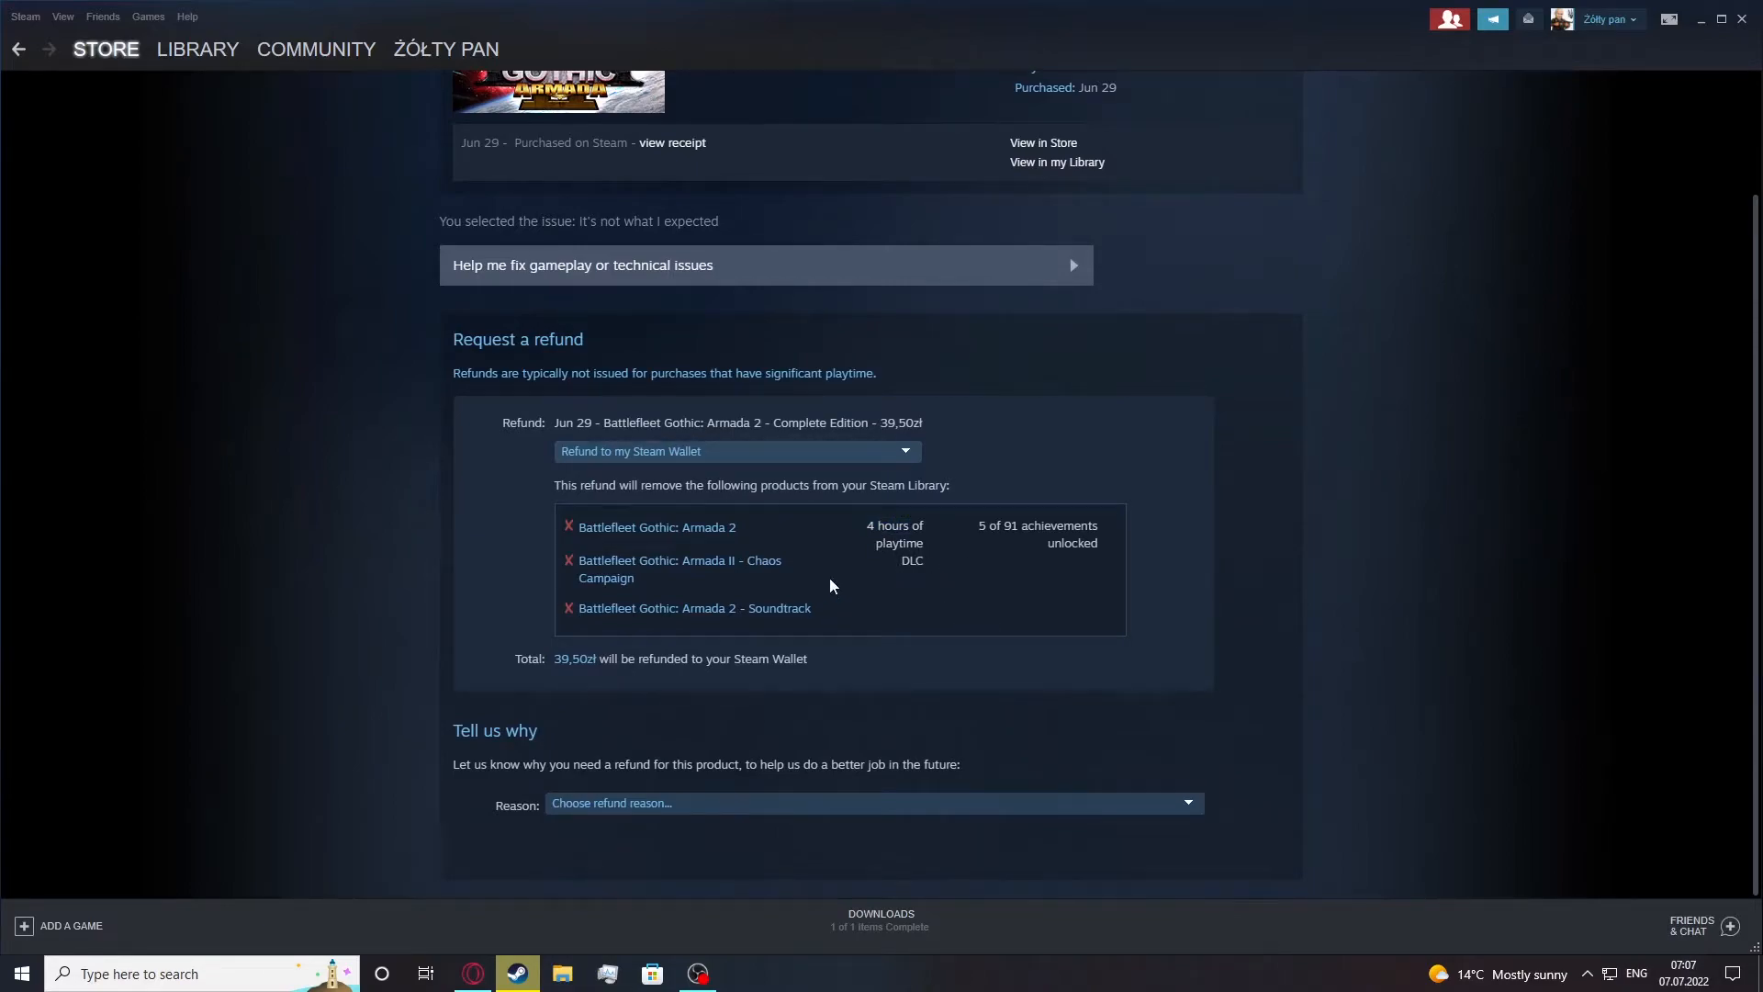
{"action": "mouse_move", "coordinate": [683, 781]}
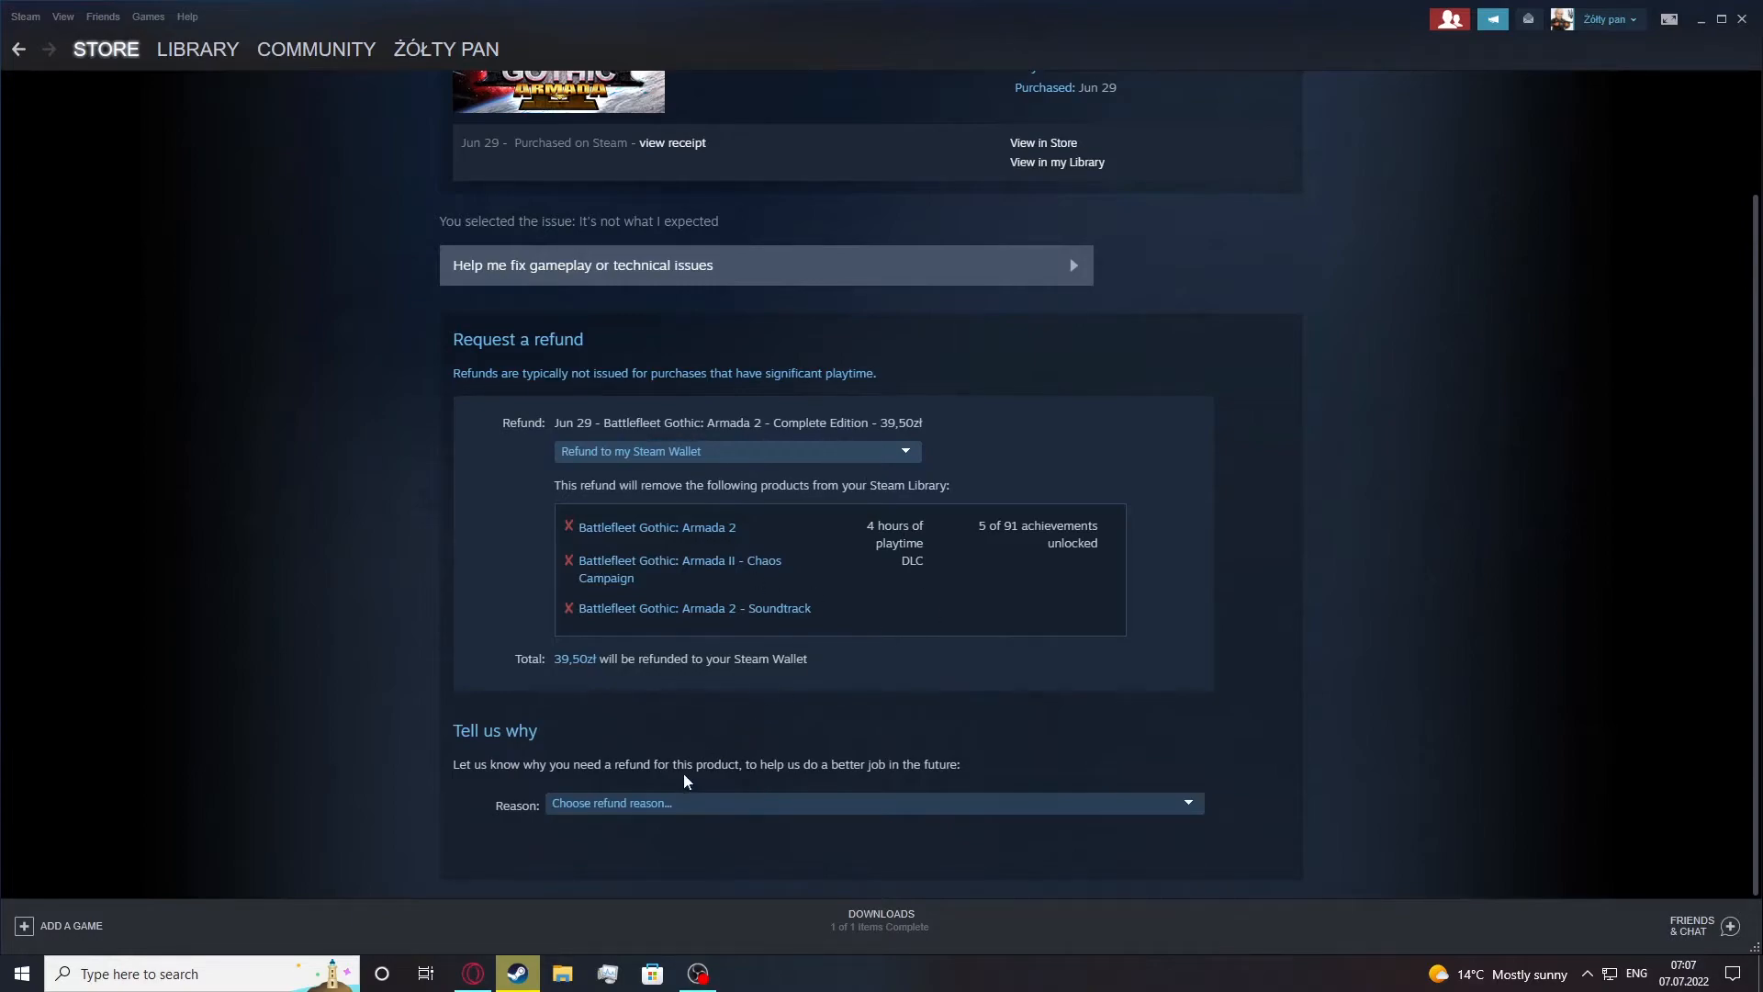
Expand the "Choose refund reason" list under Tell us why
{"action": "left_click", "coordinate": [874, 803]}
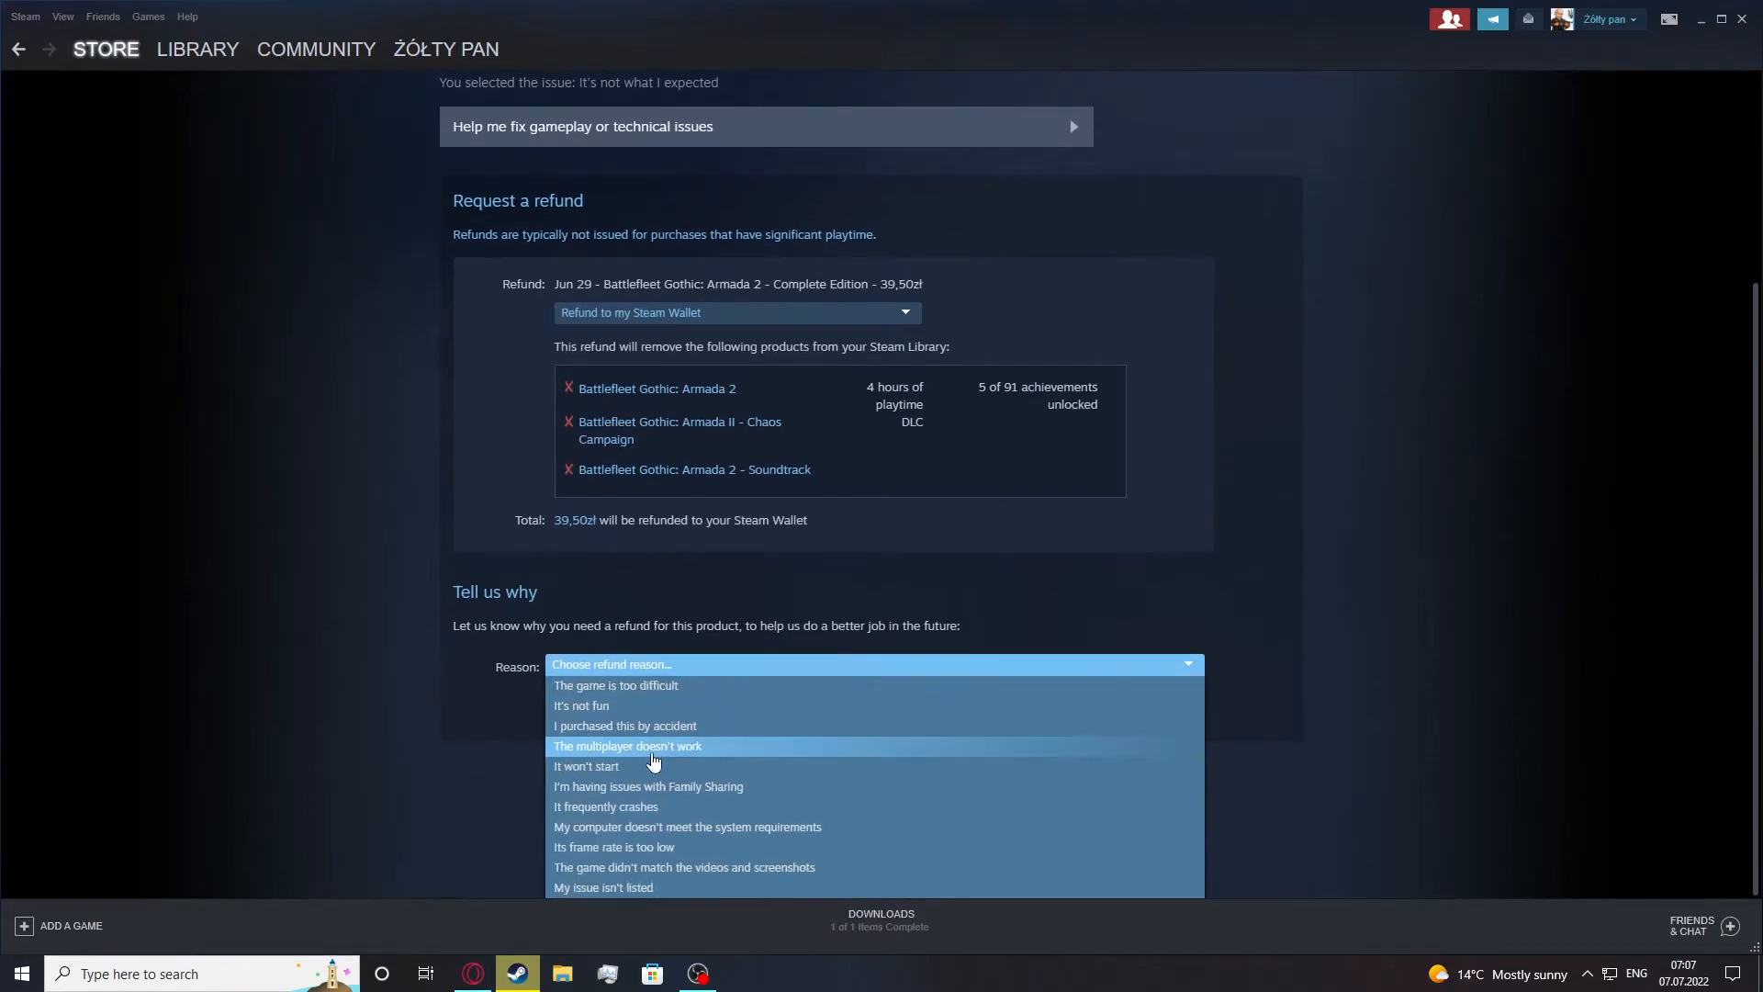
{"action": "mouse_move", "coordinate": [610, 780]}
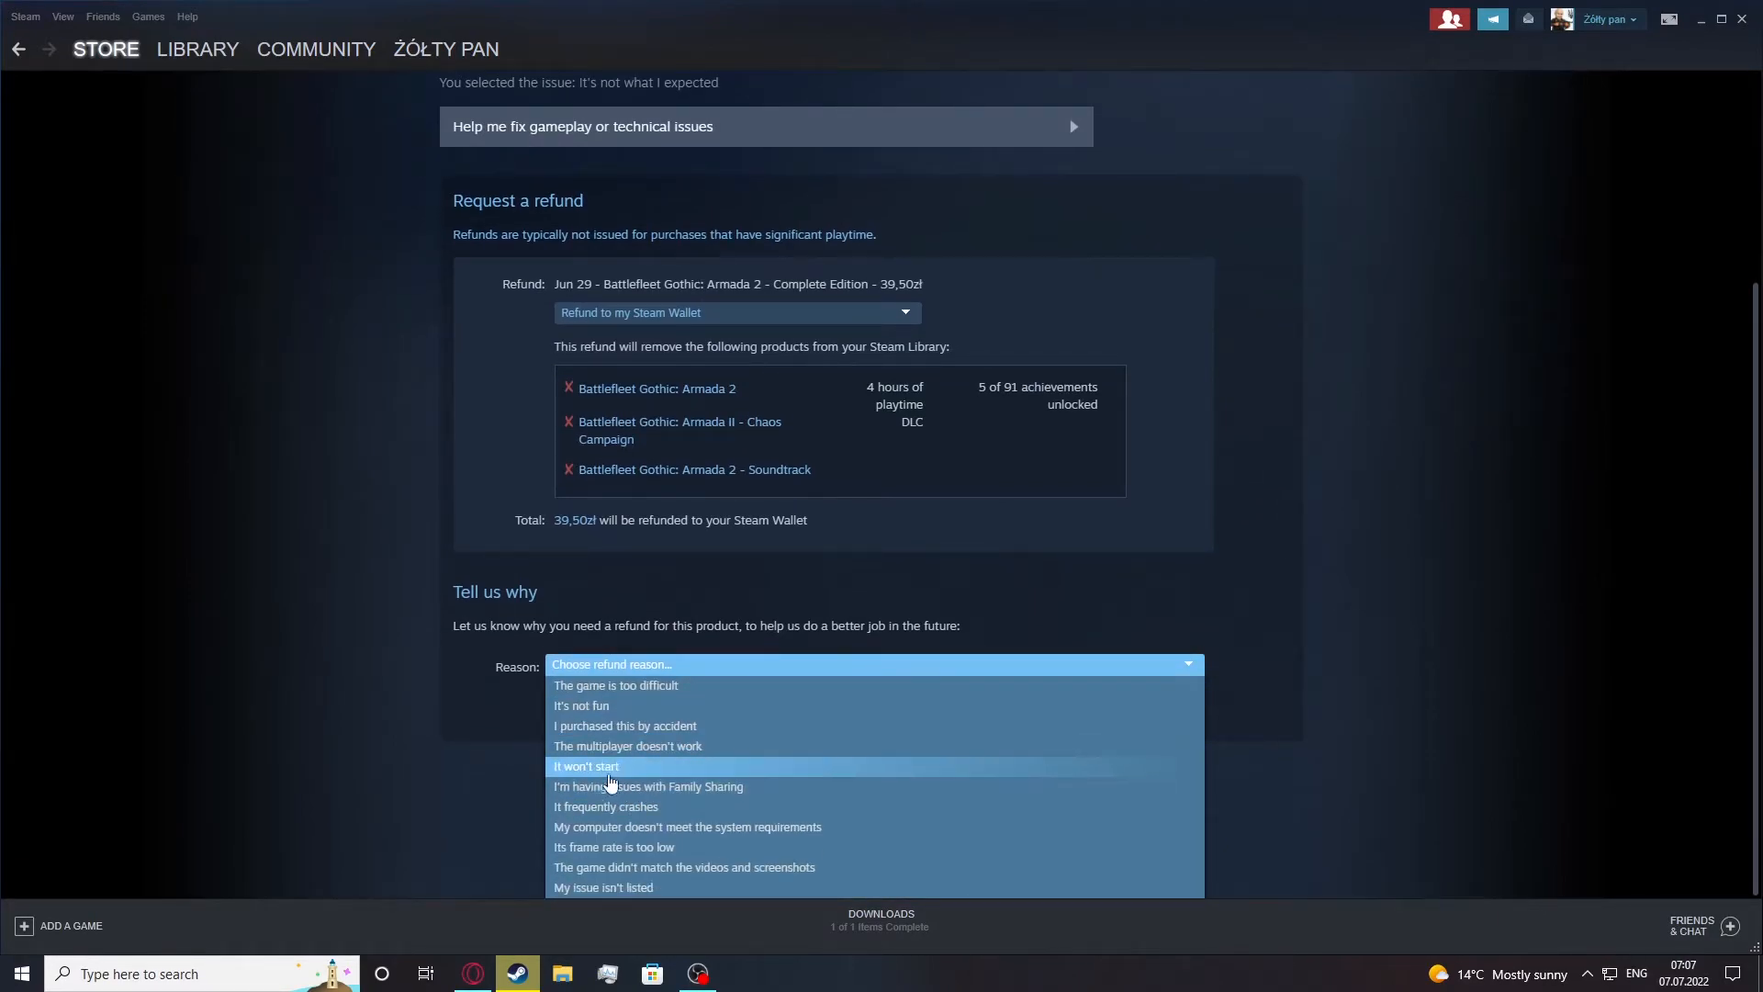
{"action": "mouse_move", "coordinate": [650, 751]}
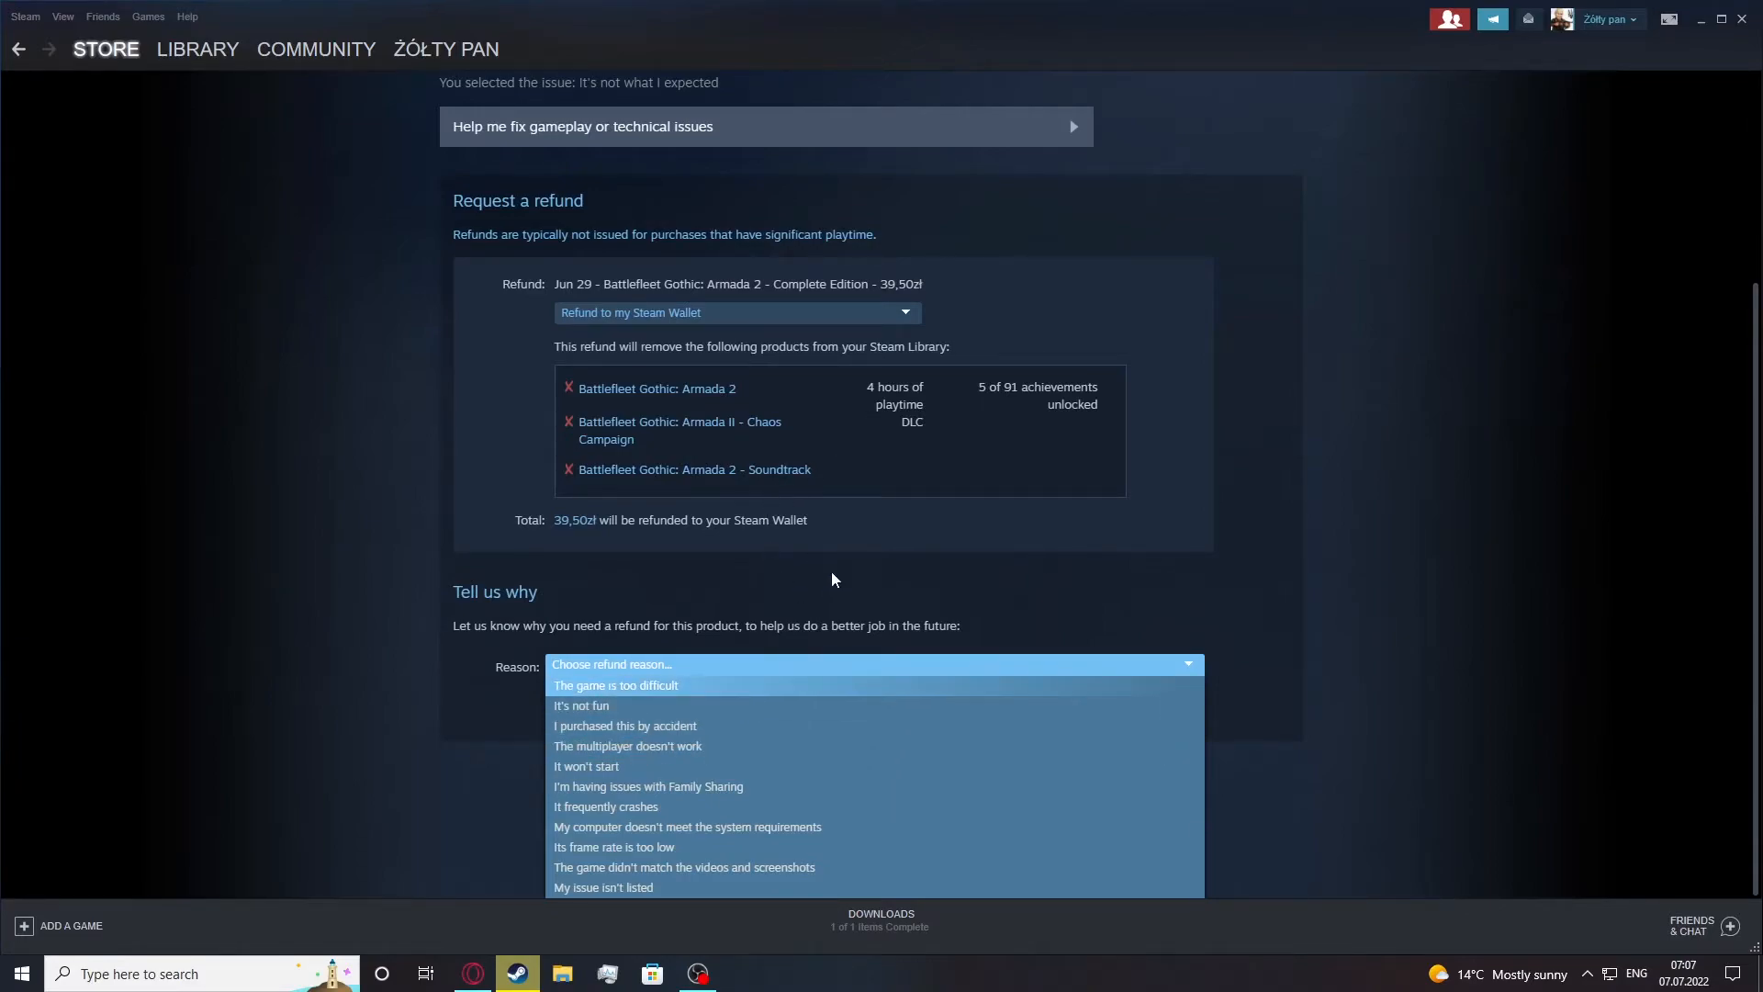
{"action": "mouse_move", "coordinate": [608, 718]}
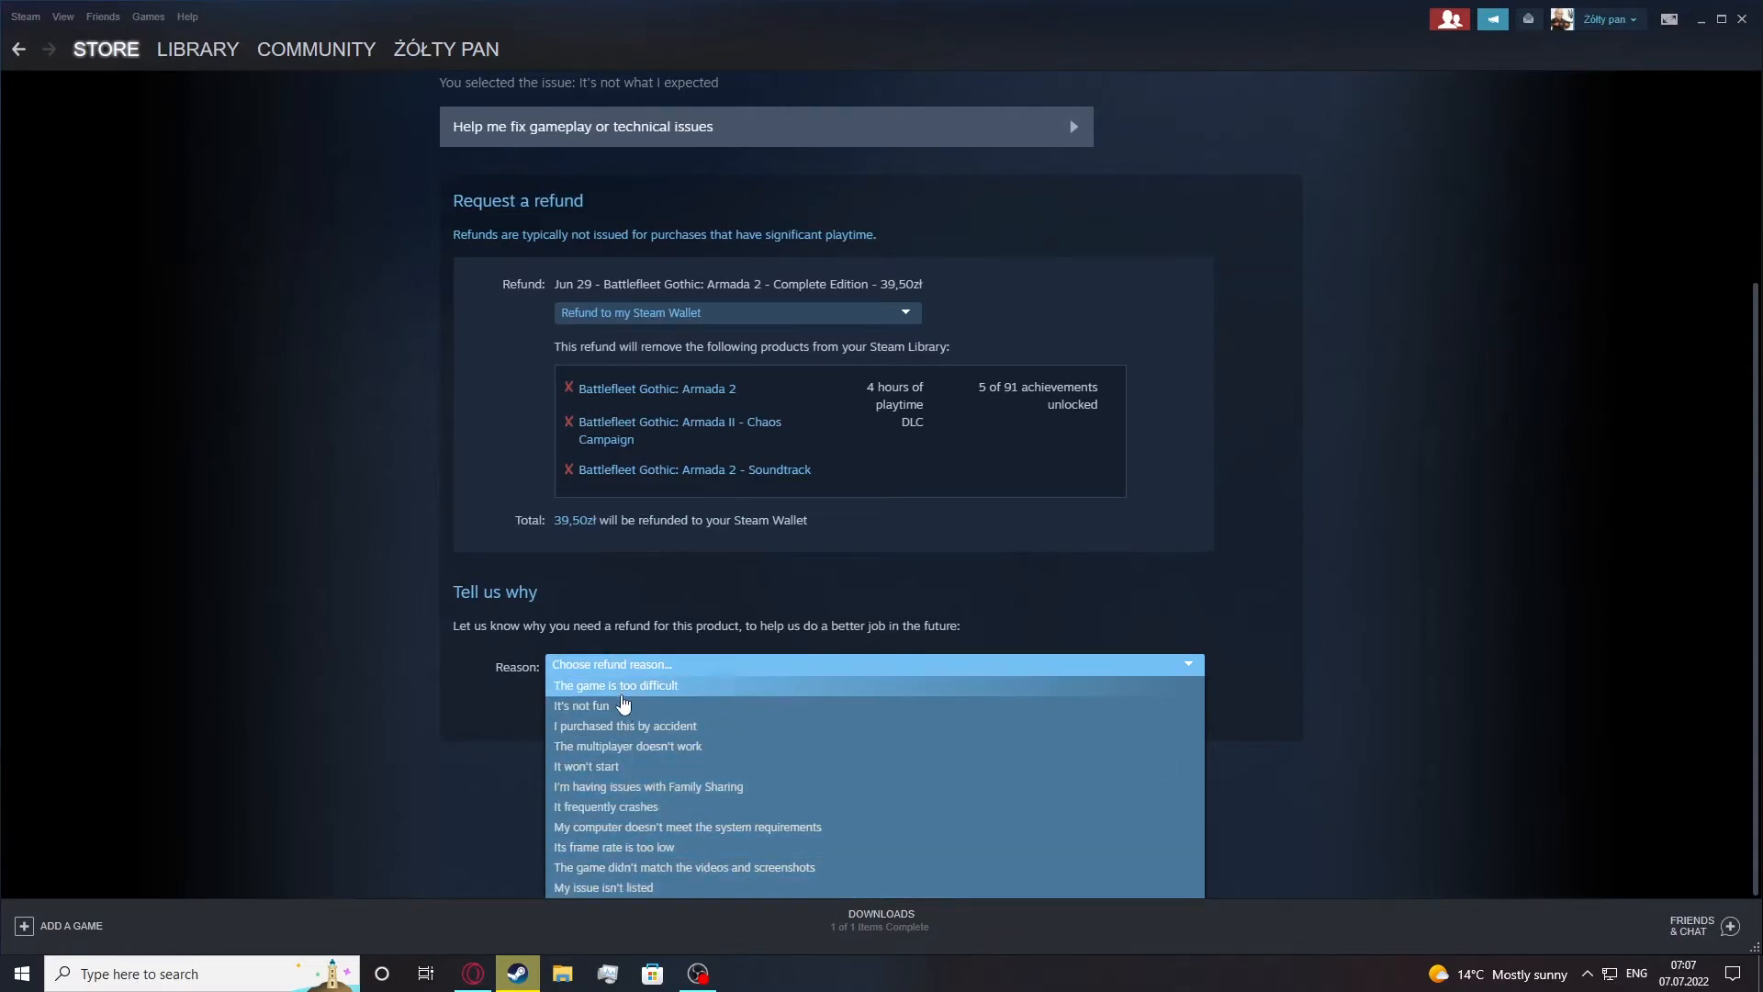
Set the refund reason to "I purchased this by accident"
{"action": "left_click", "coordinate": [624, 725]}
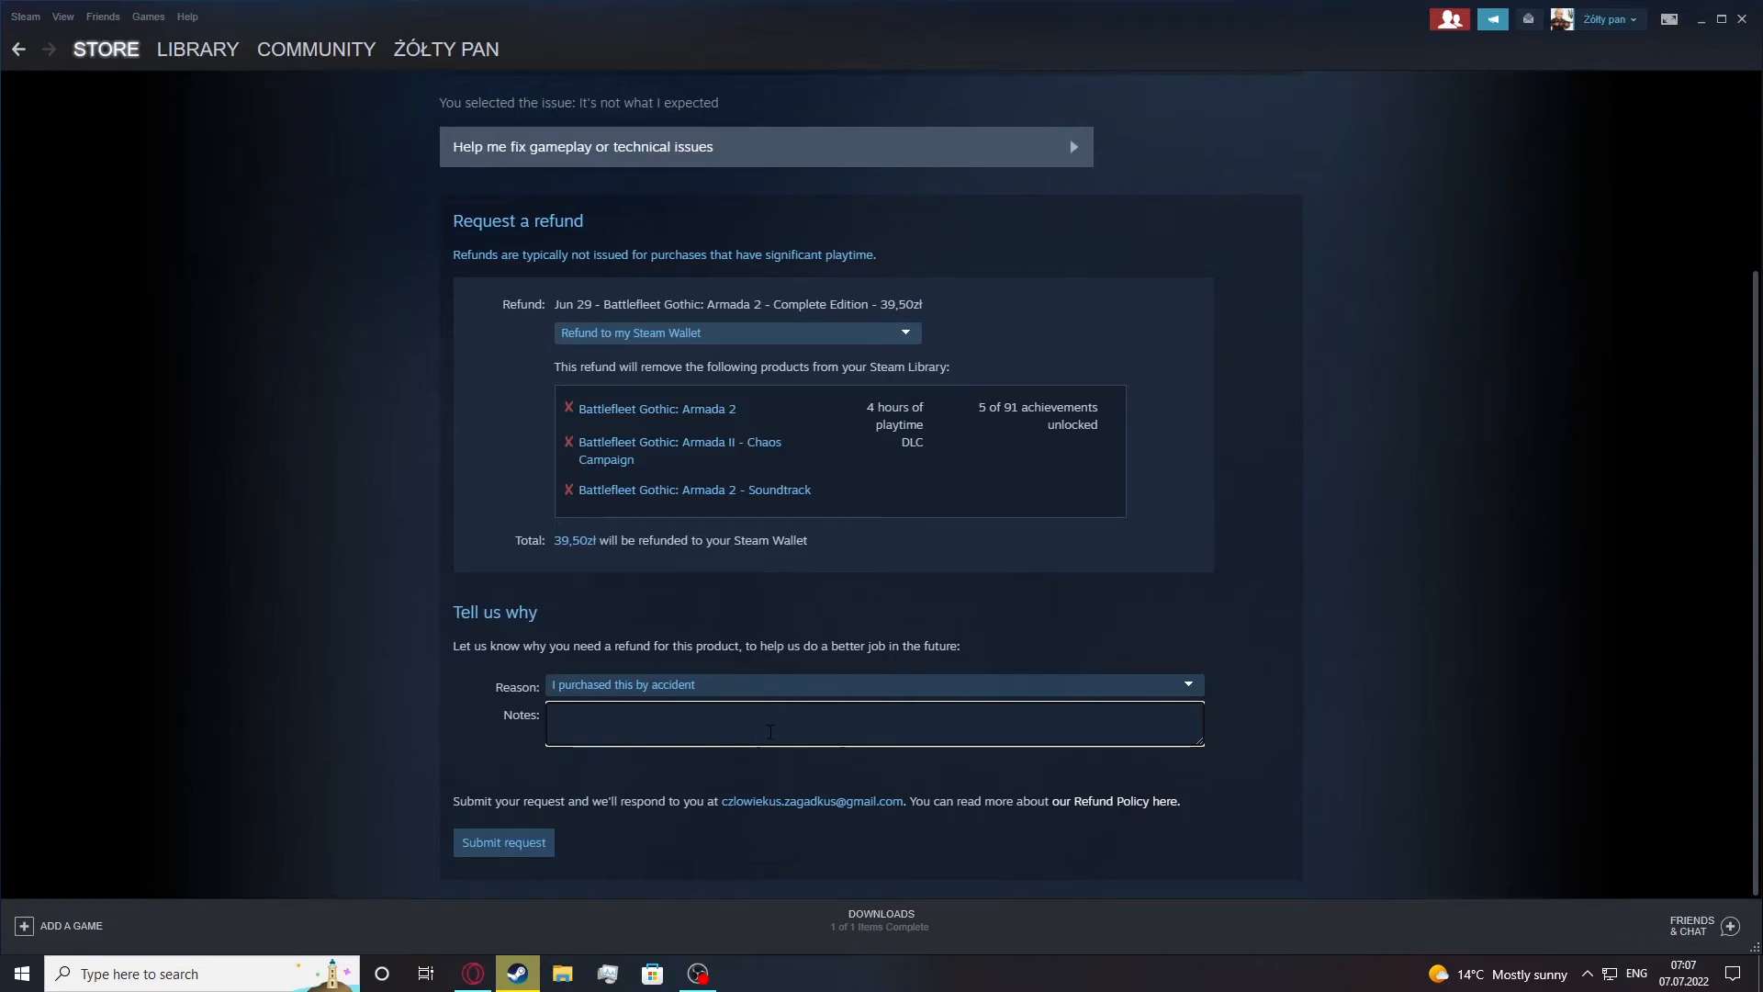
{"action": "mouse_move", "coordinate": [645, 593]}
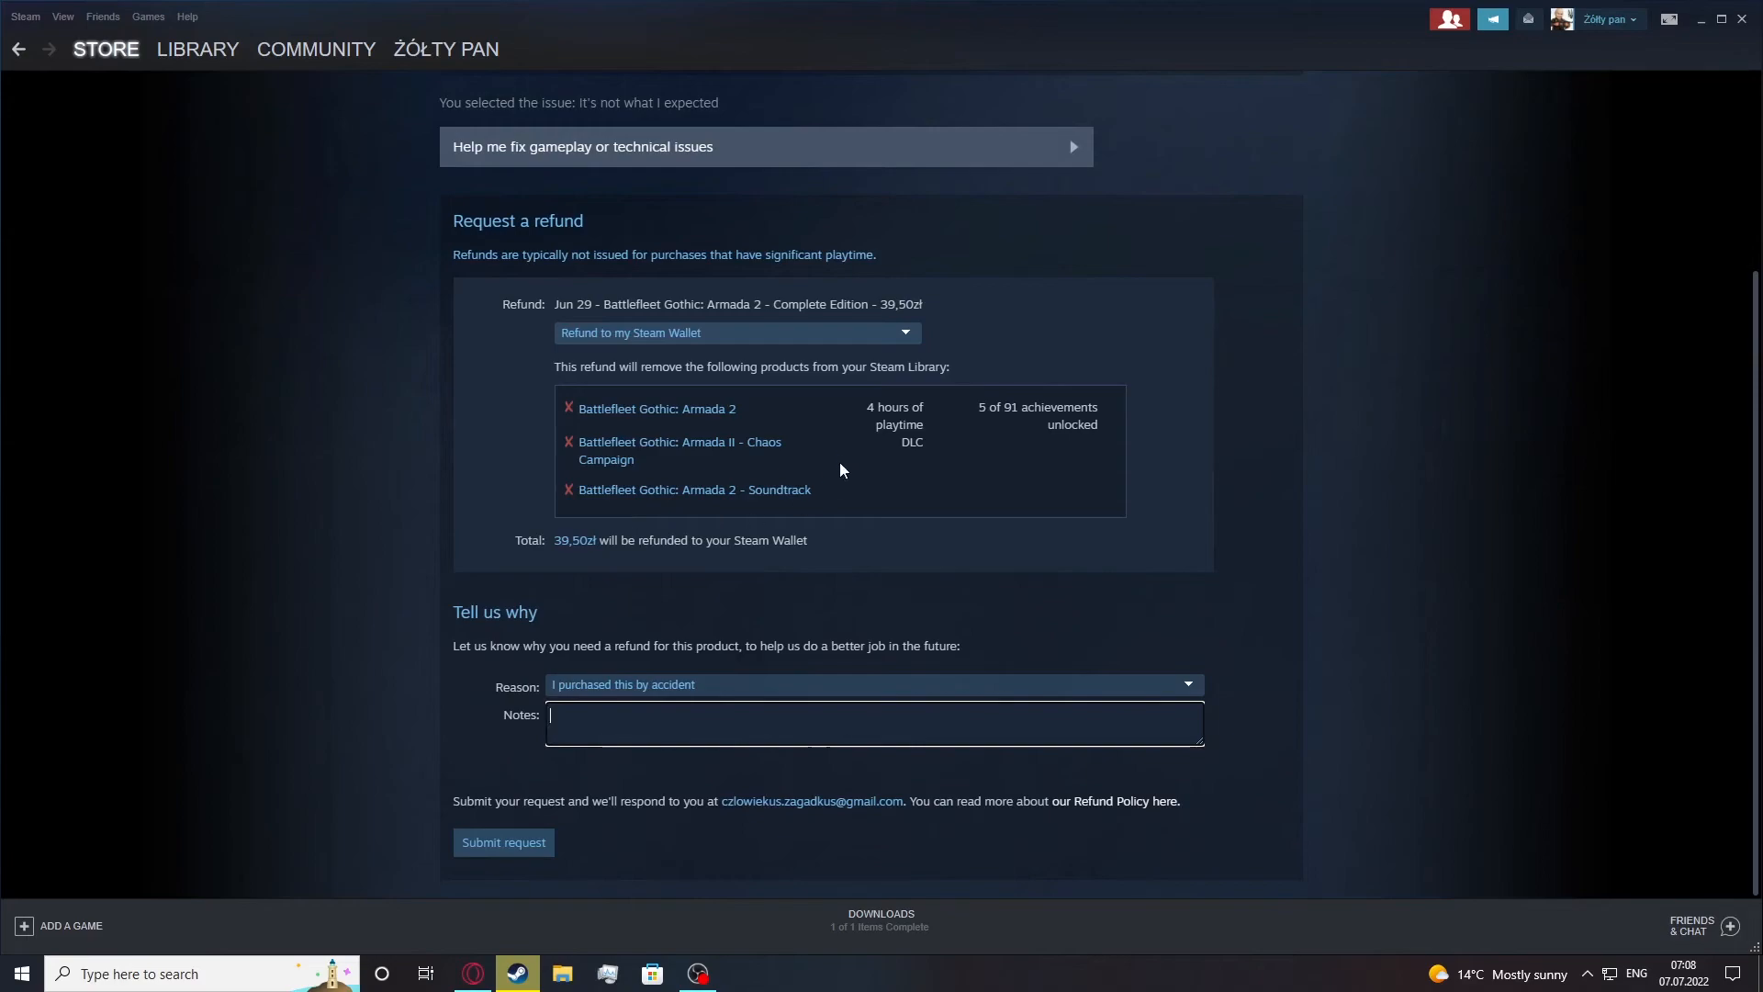
{"action": "mouse_move", "coordinate": [1361, 485]}
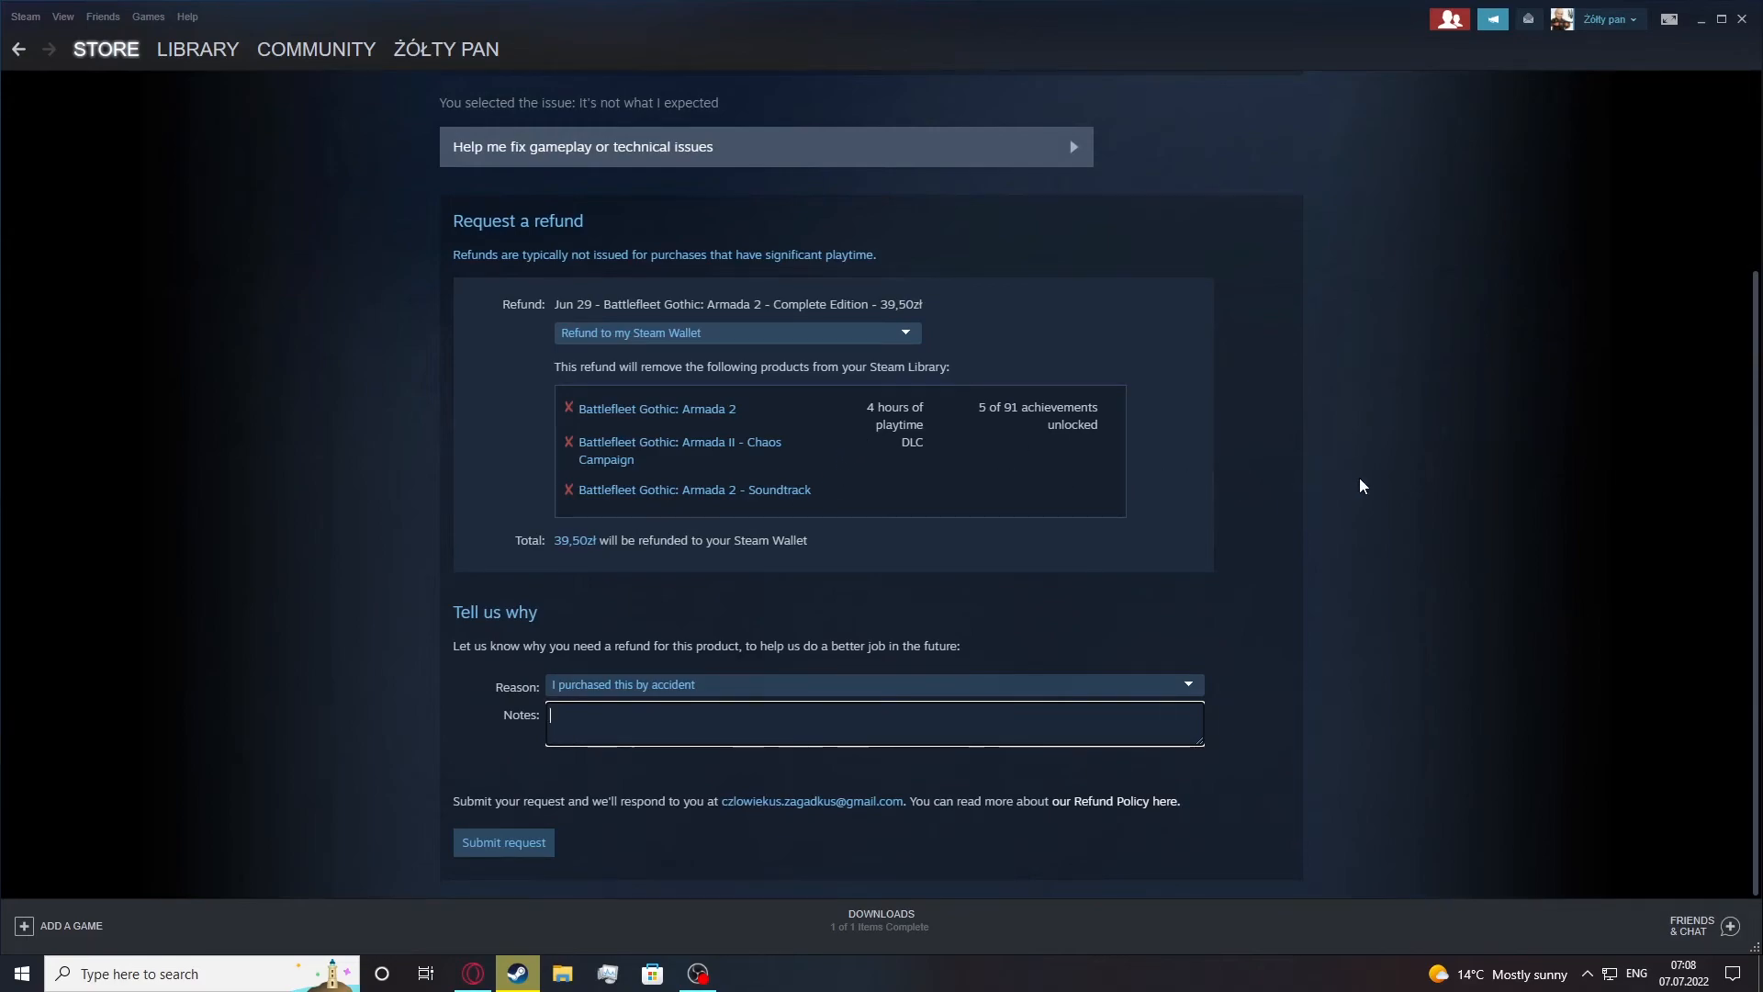